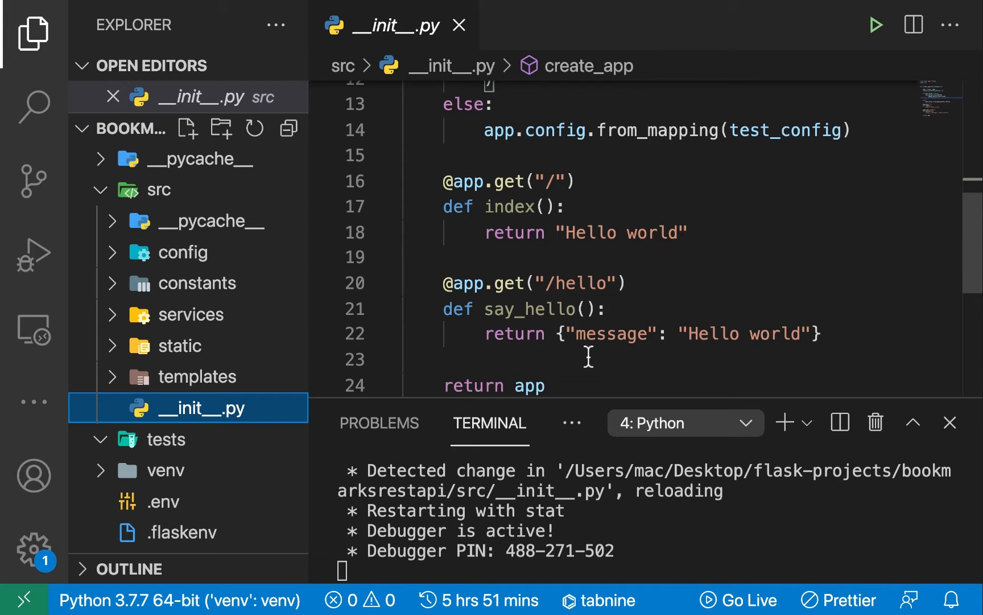
Step: Delete the index and say_hello placeholder routes from create_app, leaving config setup and return app
scroll("down", 3)
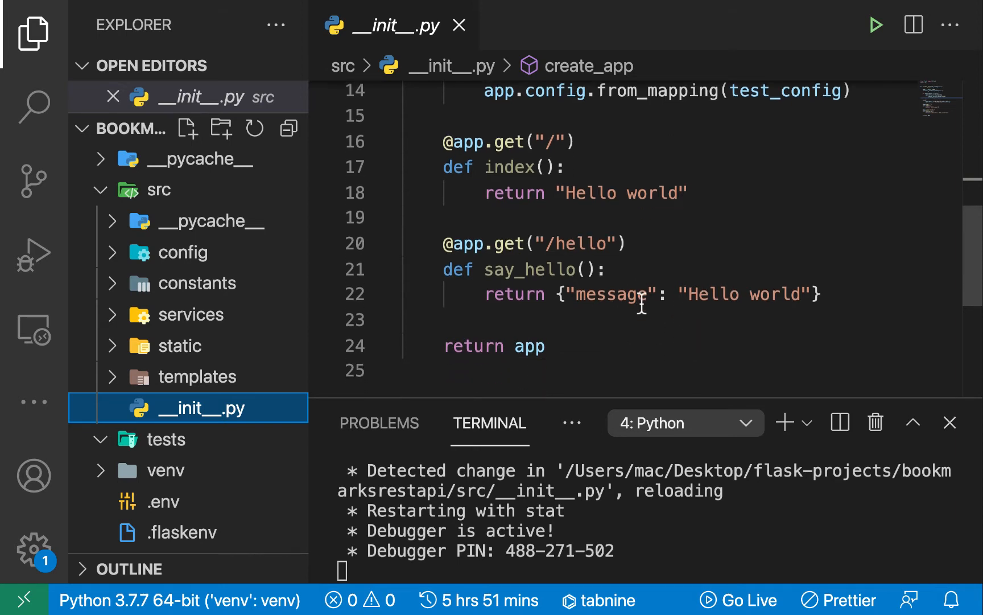
left_click_drag(508, 167, 652, 295)
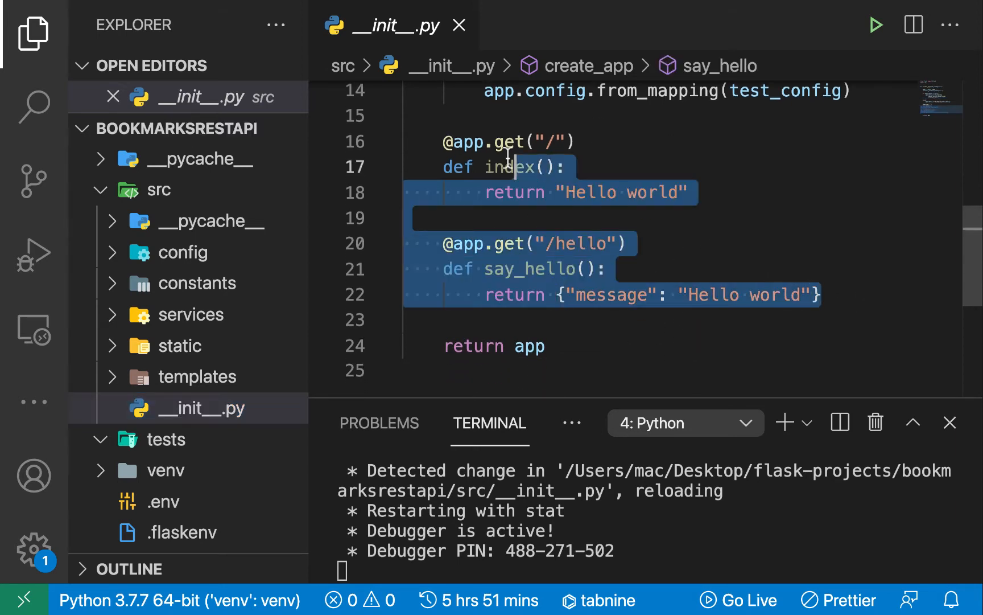
key("Delete")
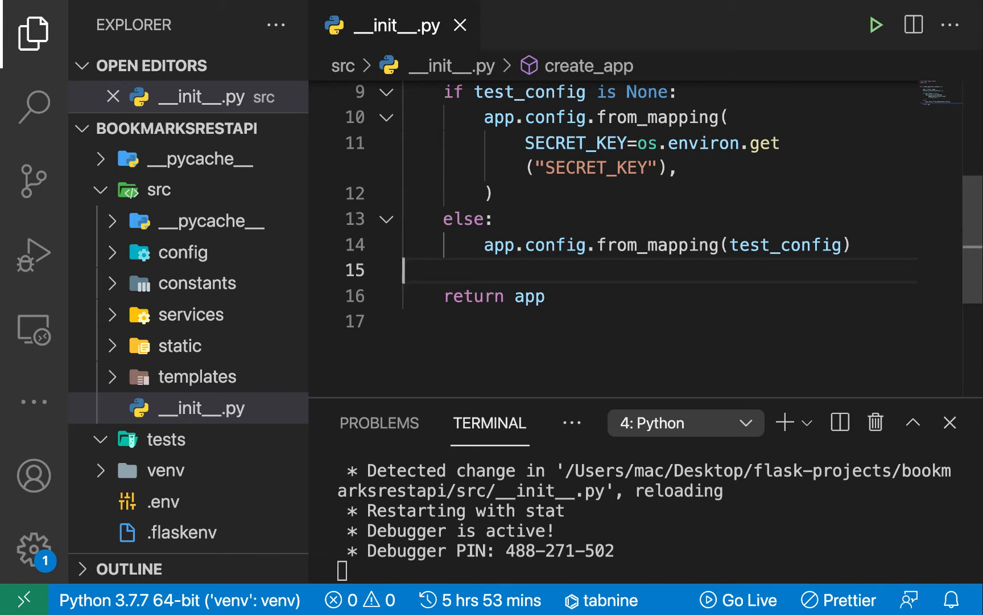
Step: Create a new empty auth.py file inside the src folder
left_click(158, 190)
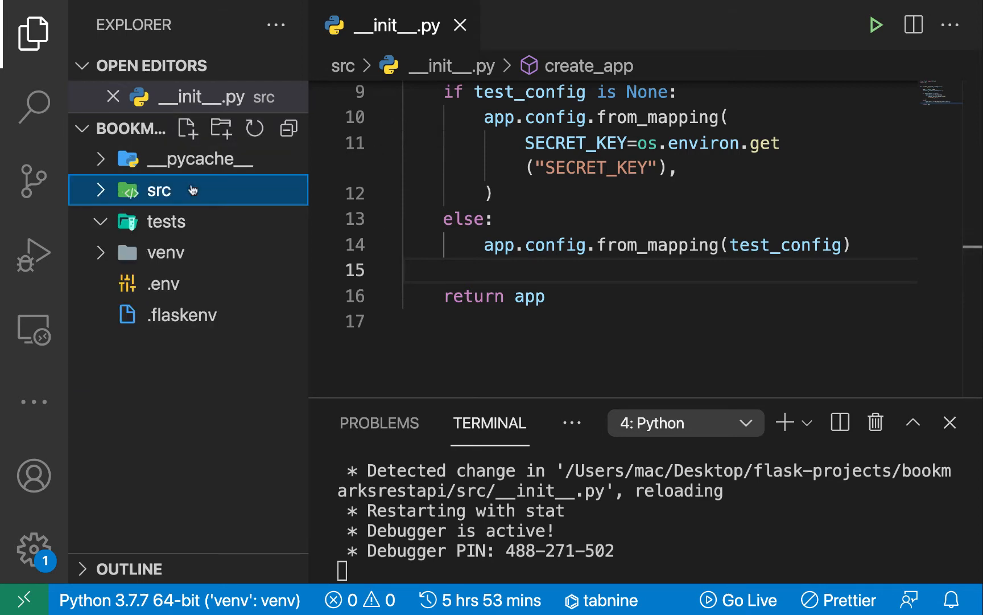
left_click(187, 128)
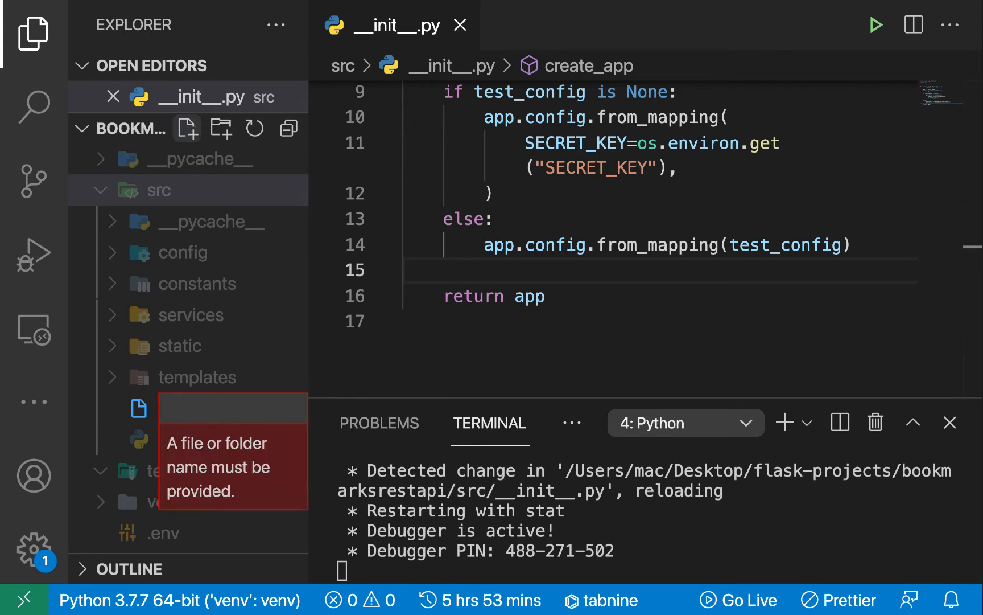
type("auth.py")
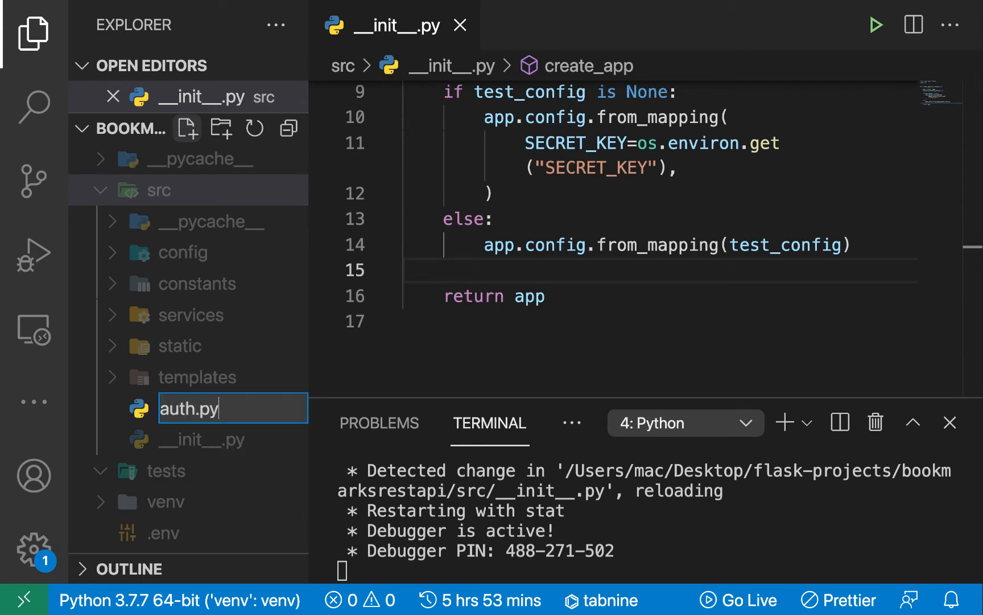
key("Enter")
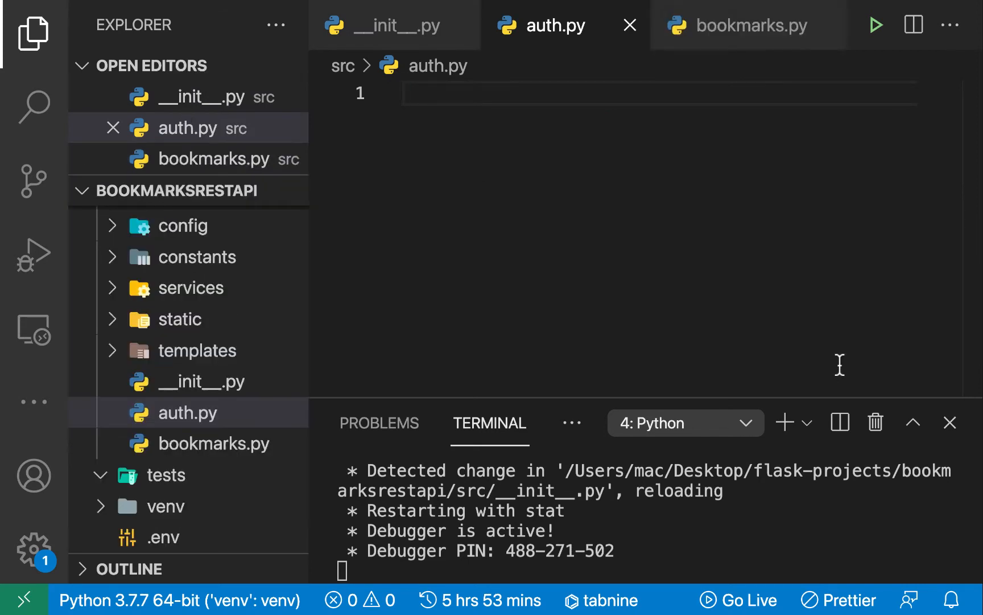
mouse_move(473, 142)
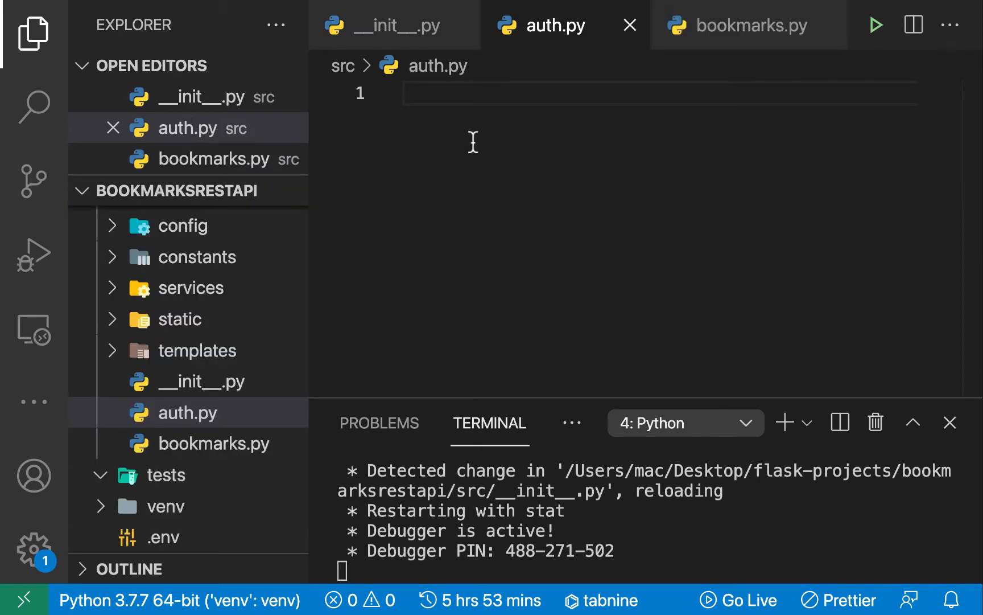
Step: Import Blueprint from flask and start the auth = Blueprint(...) assignment
type("from")
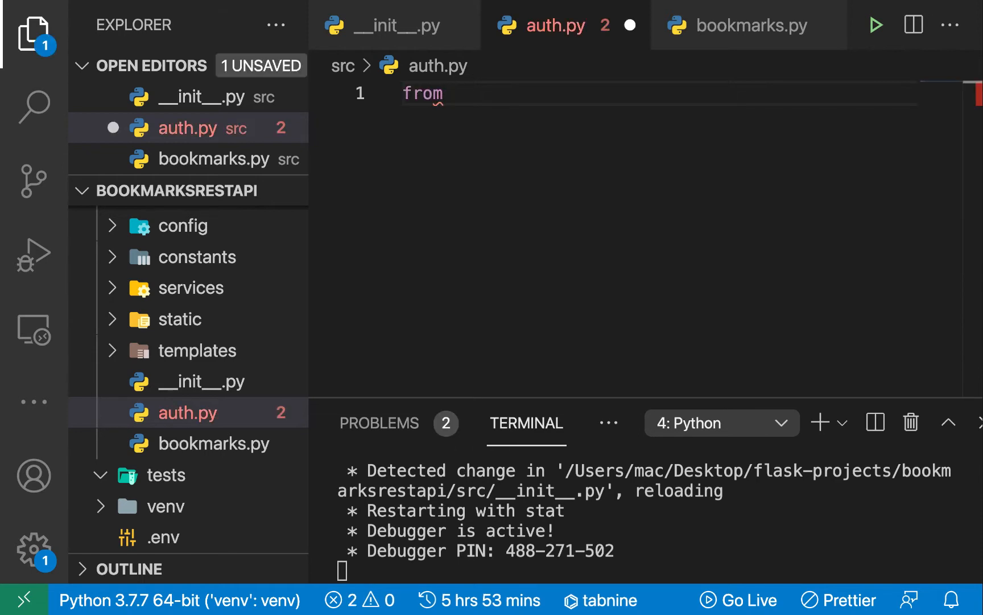
type("flask")
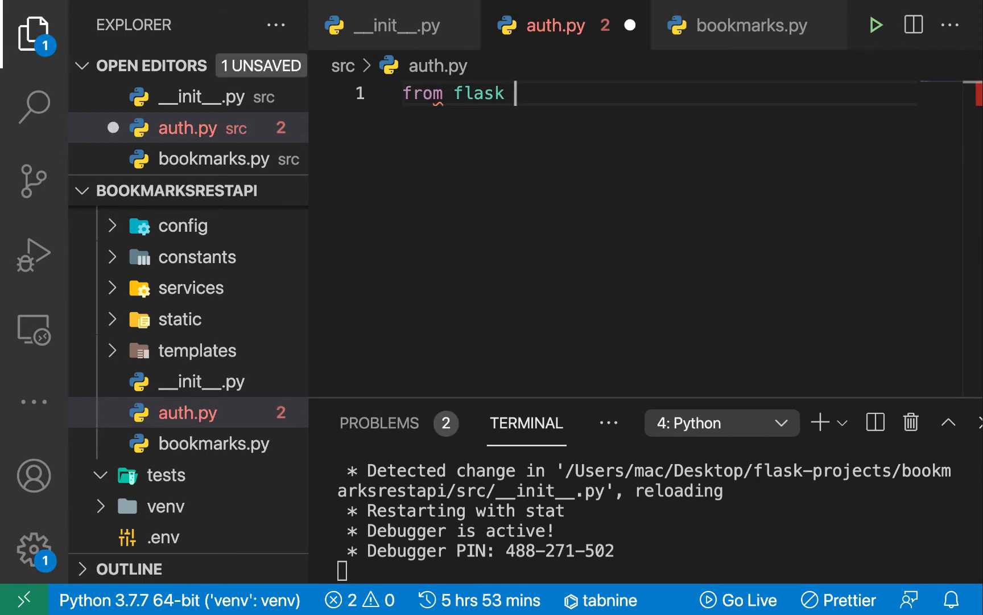
type("import Blueprint")
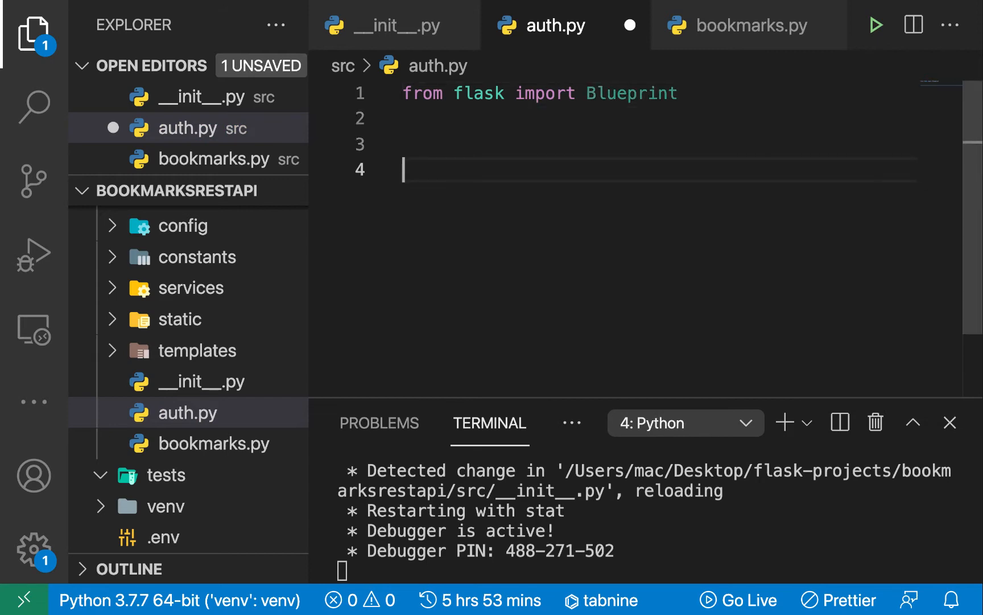
type("auth")
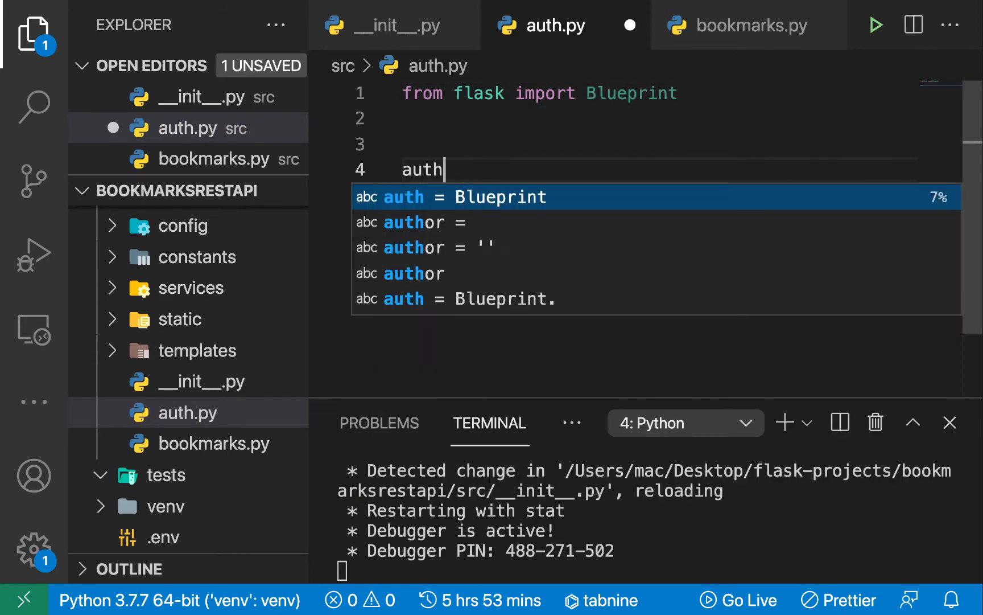
type("= Blueprint(")
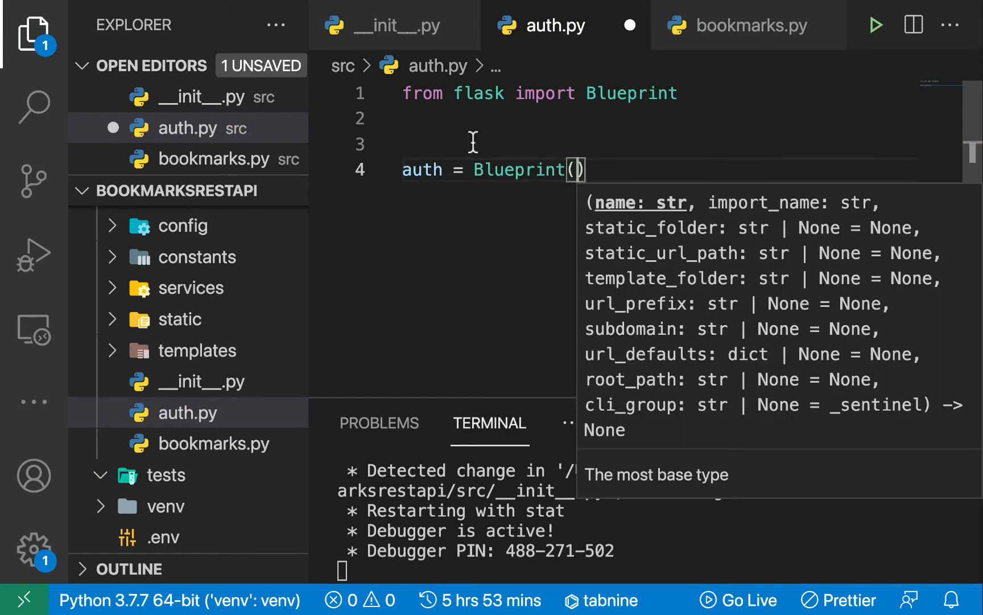
mouse_move(728, 248)
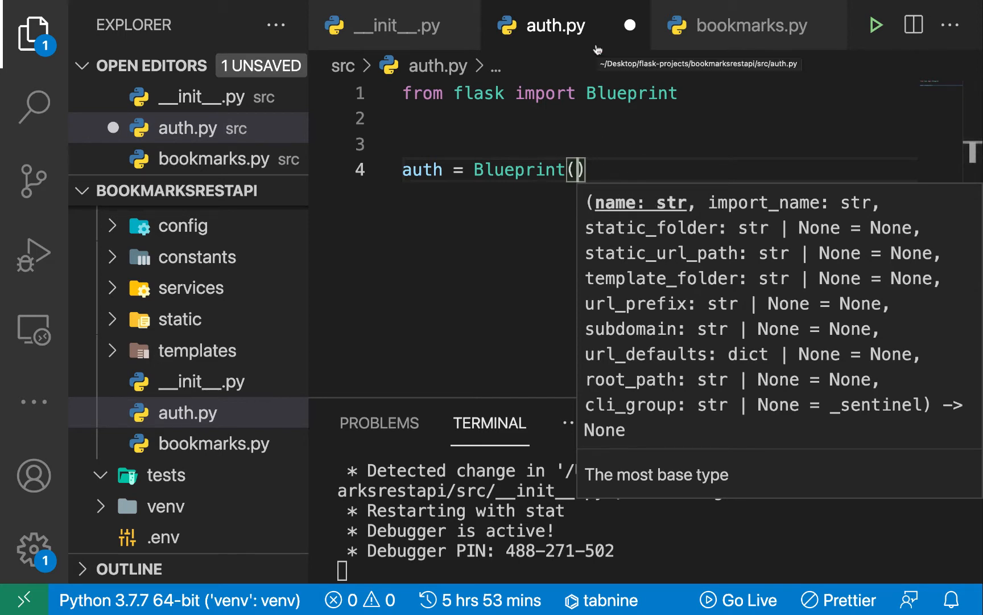
type("na")
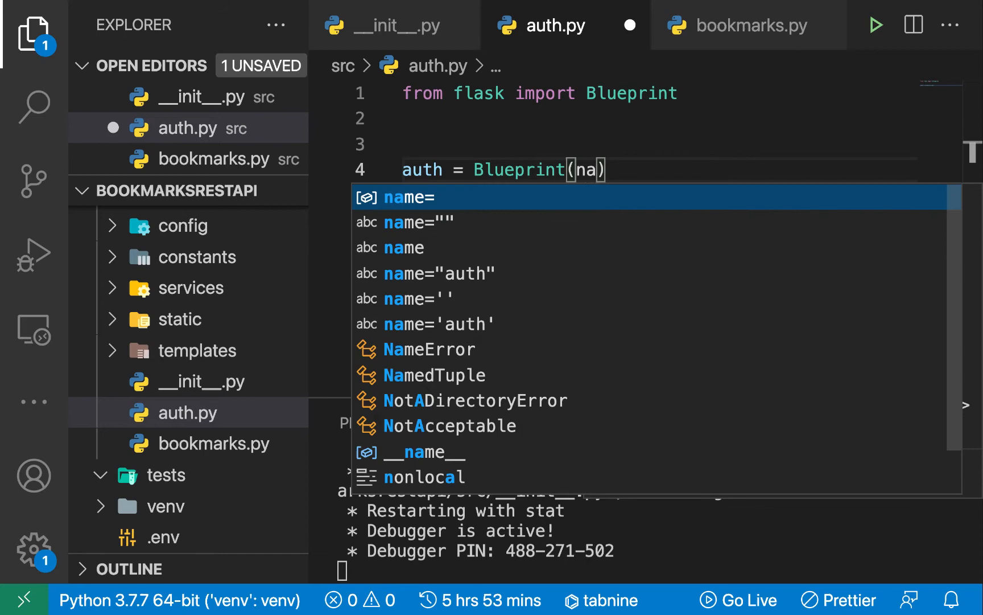
type("au")
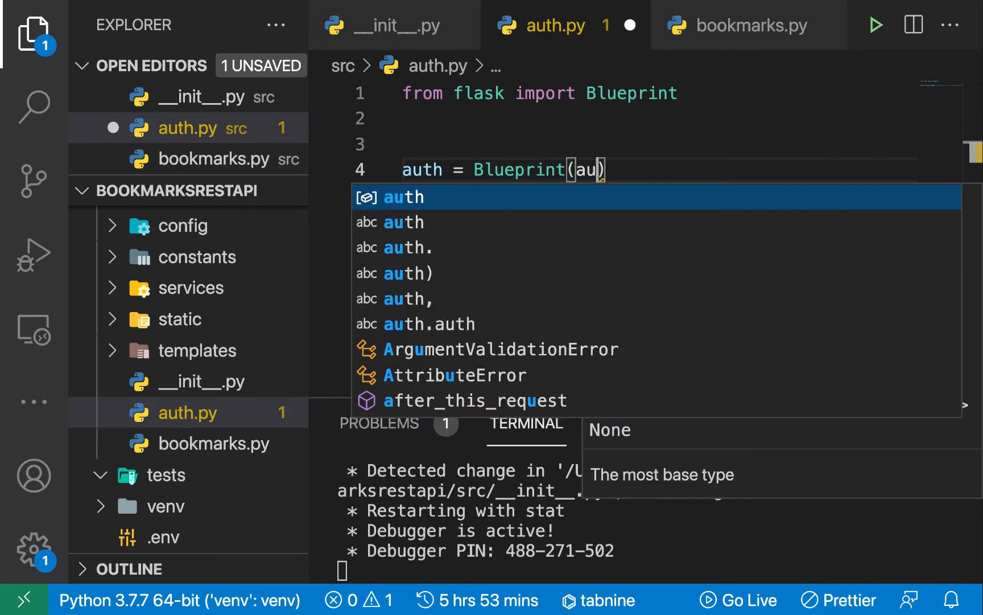
key("Backspace")
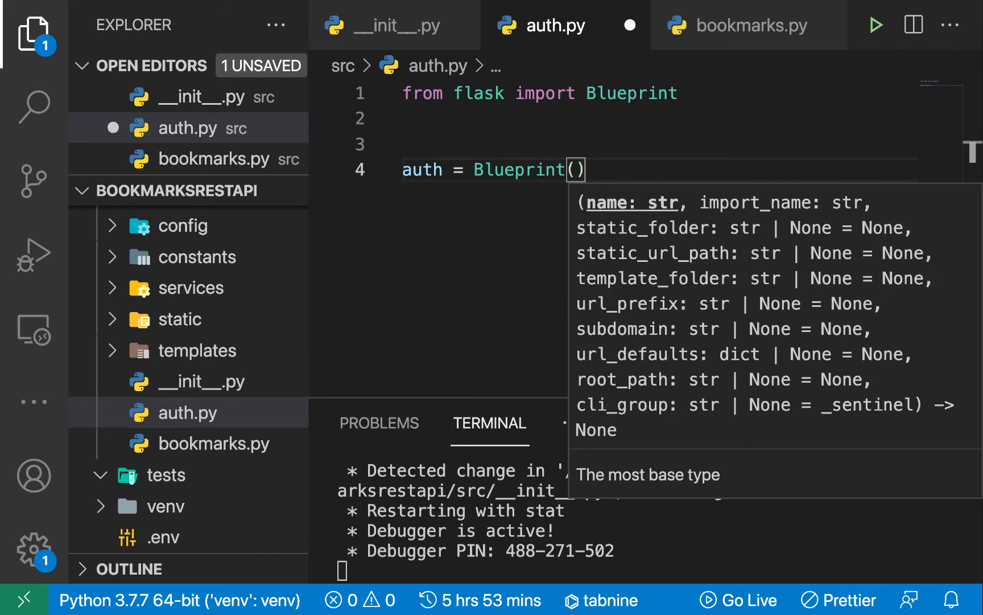
Step: Complete Blueprint("auth", __name__, url_prefix="/api/v1/auth") and save auth.py
type("\"auth\",")
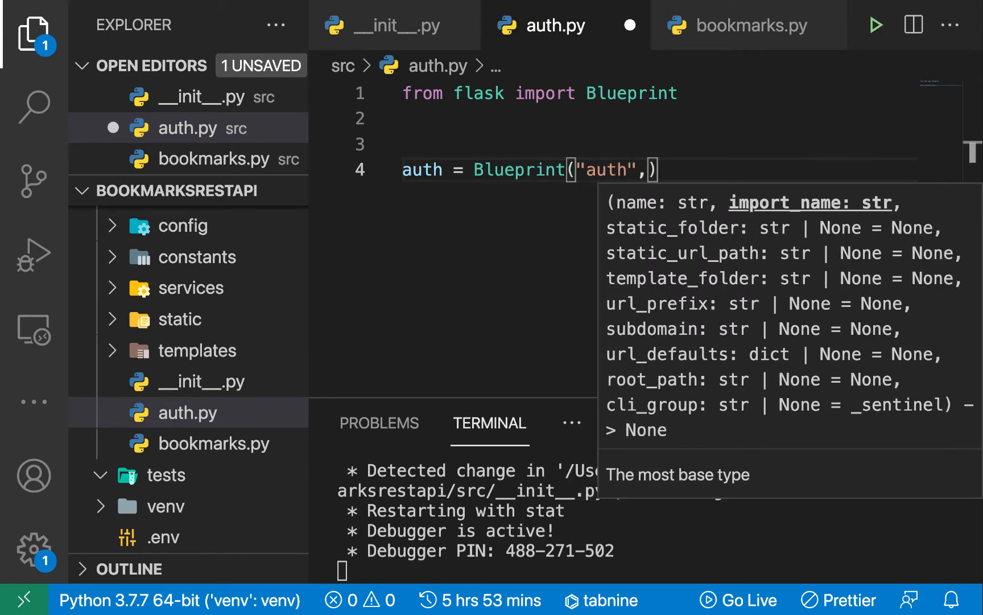
type("__name__")
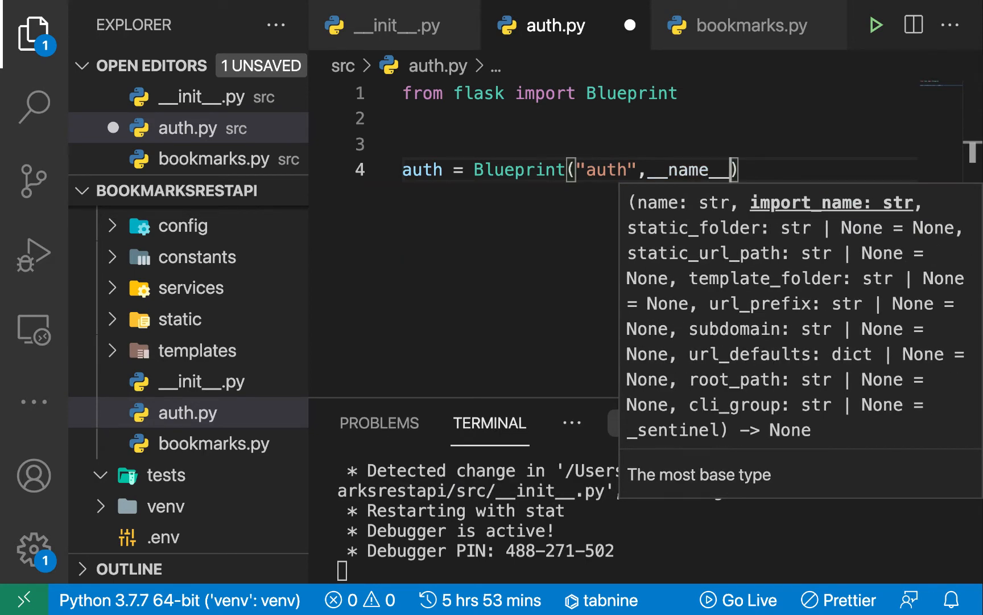
type(",")
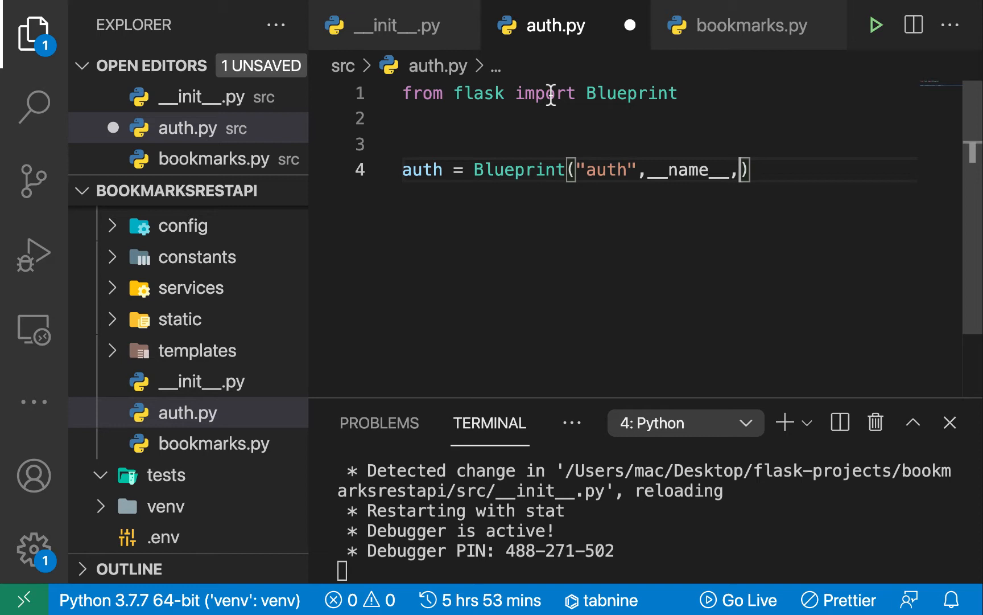
type("url_prefix=\"")
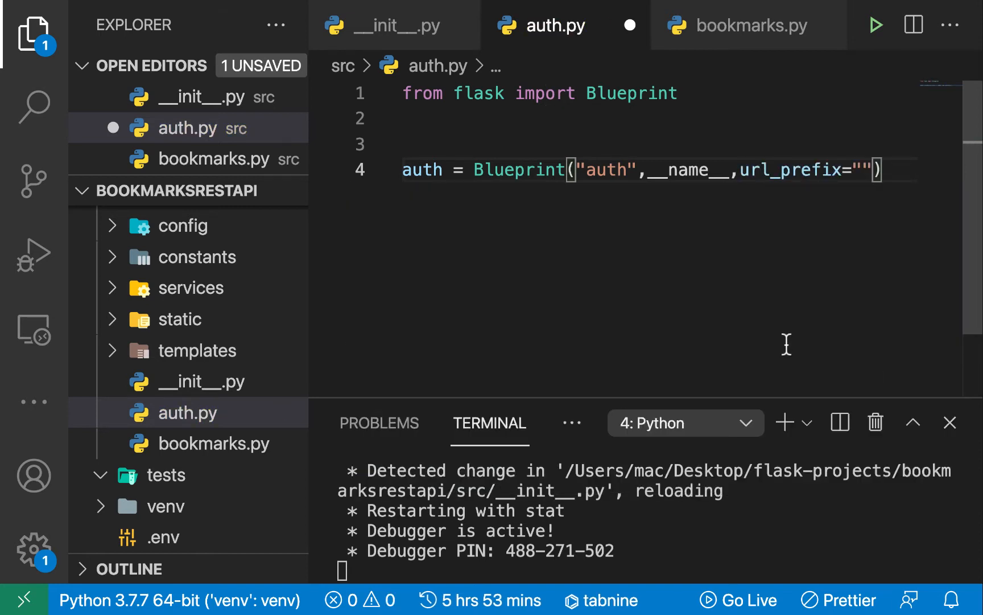
type("/api")
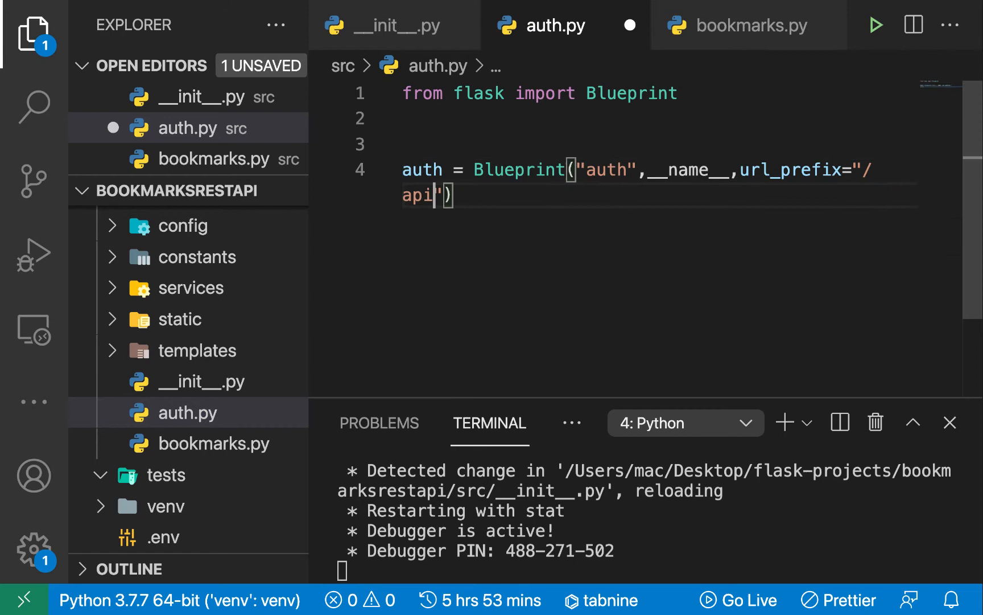
type("/v1/auth")
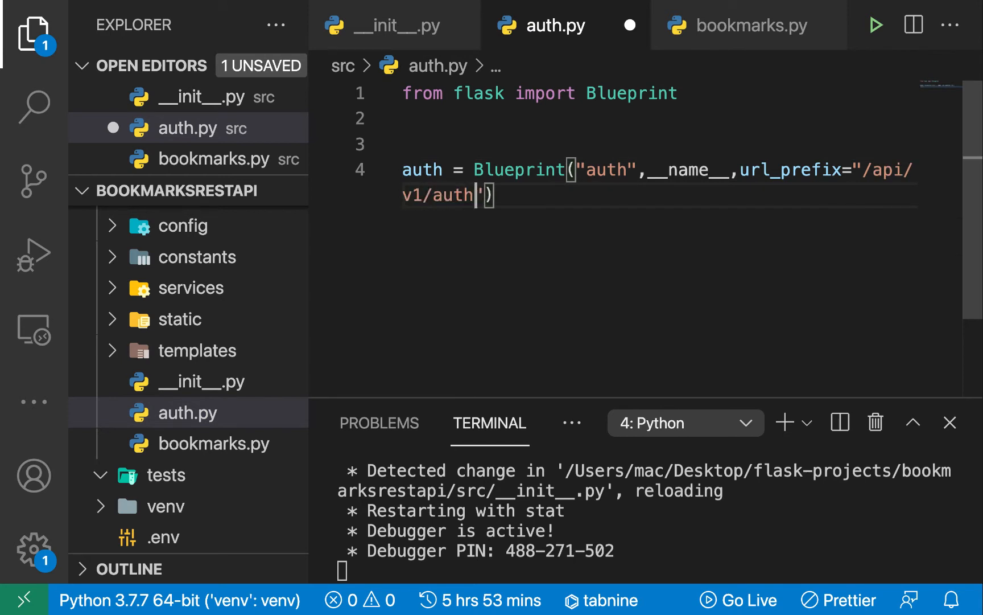
key("cmd+s")
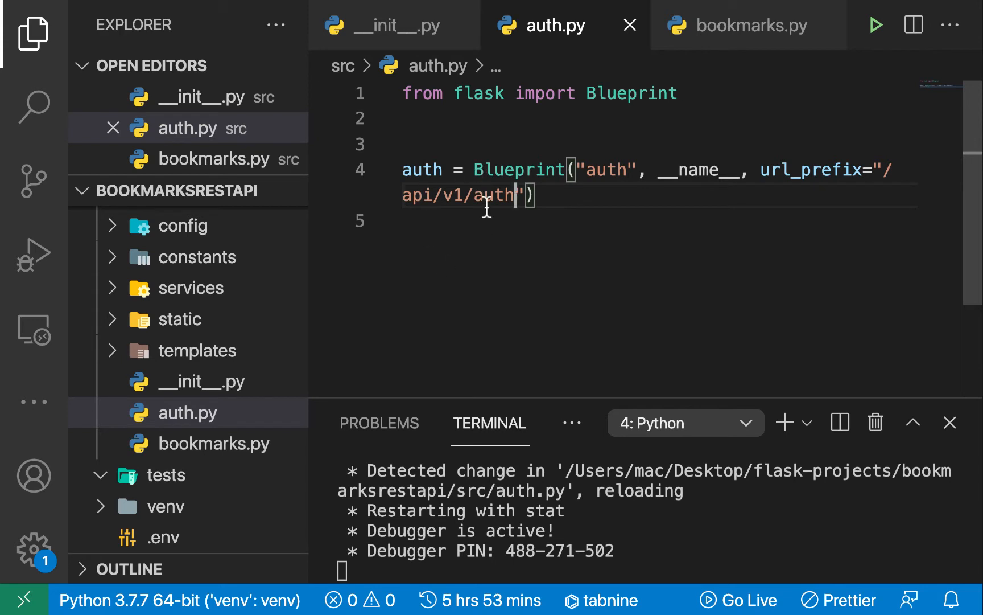
key("enter")
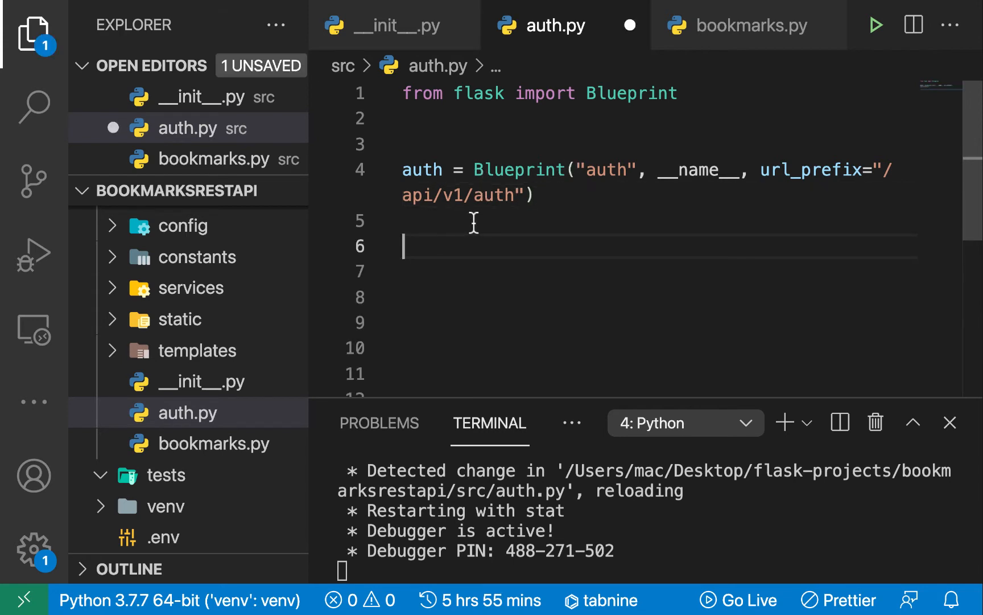
mouse_move(461, 240)
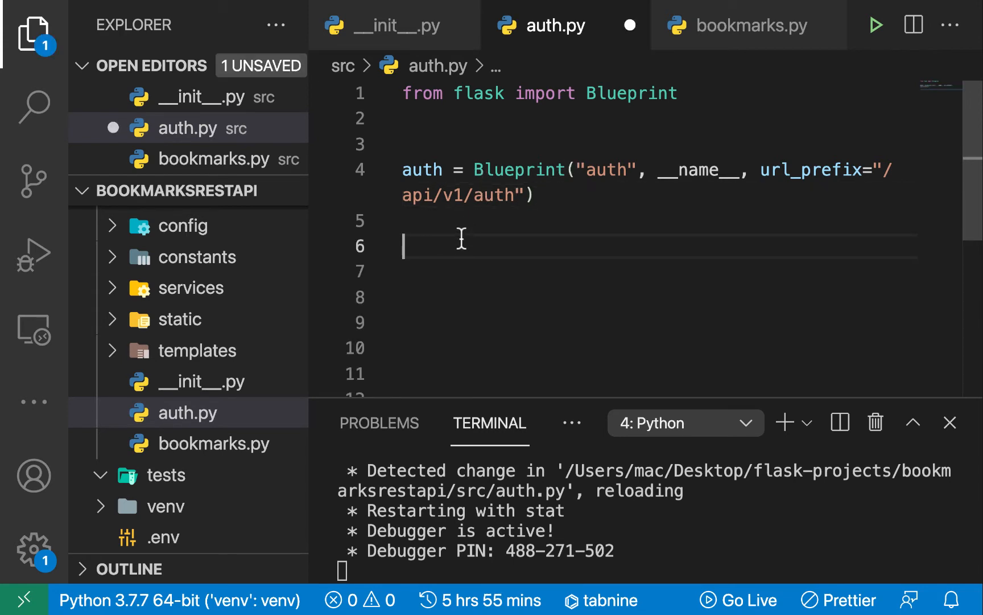
type("@a")
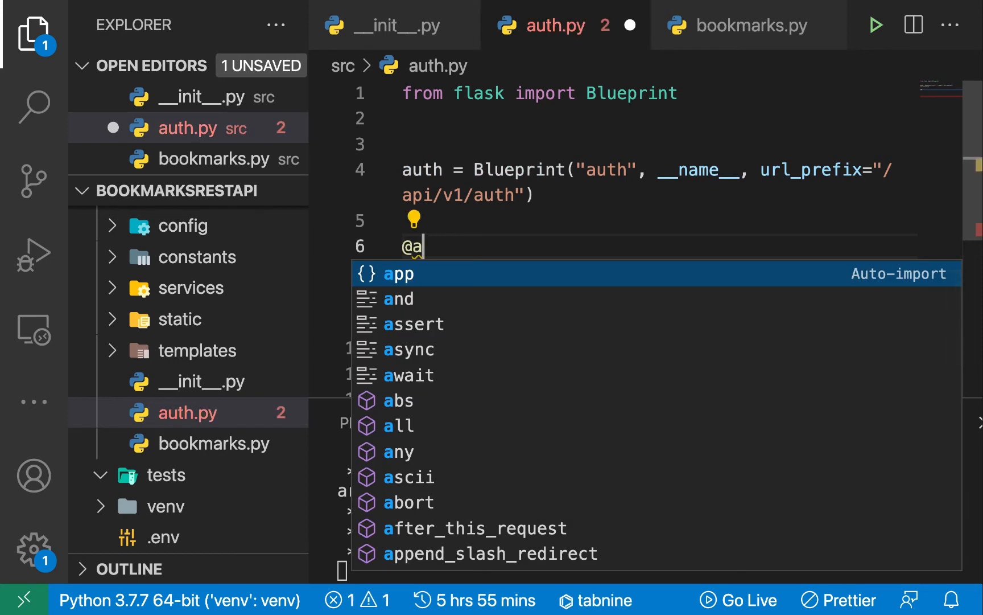
type("uth.post(")
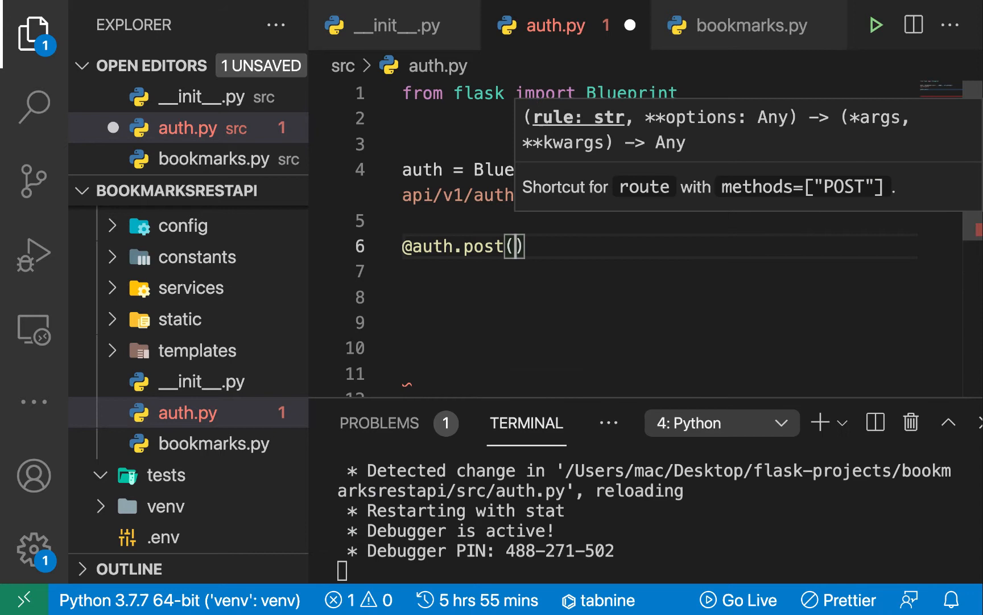
type("'")
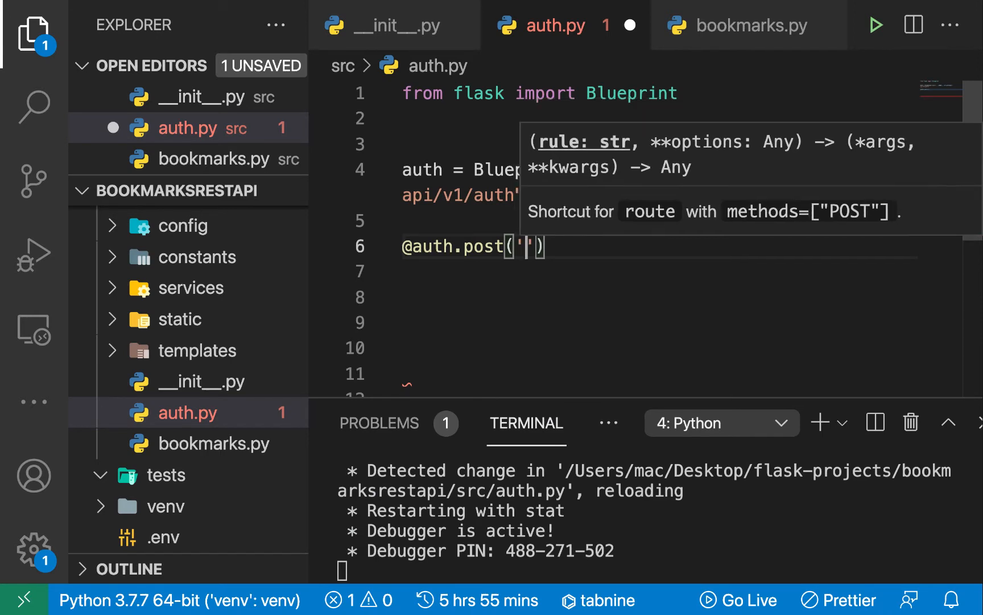
type("/r")
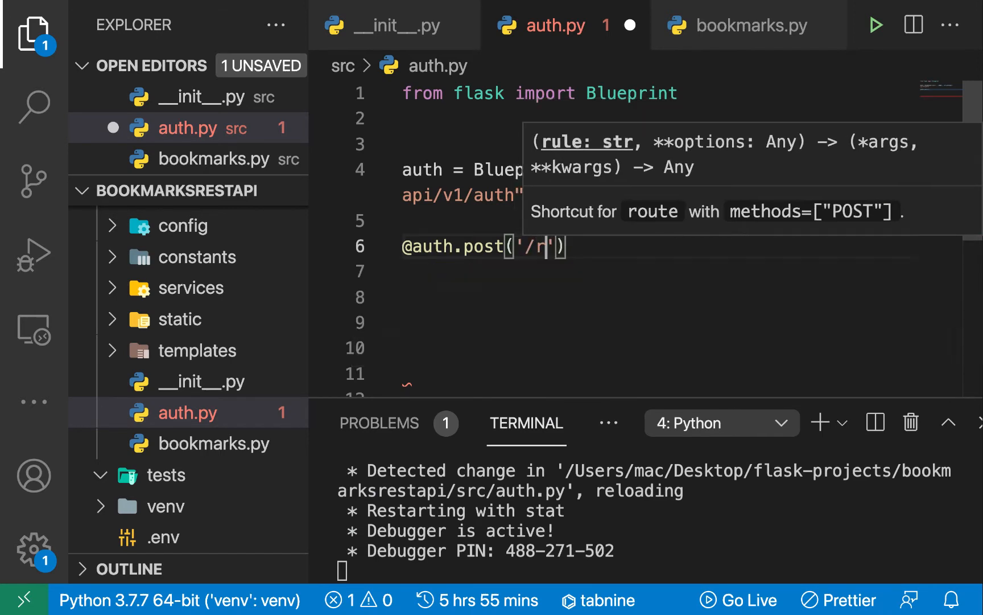
type("egiste")
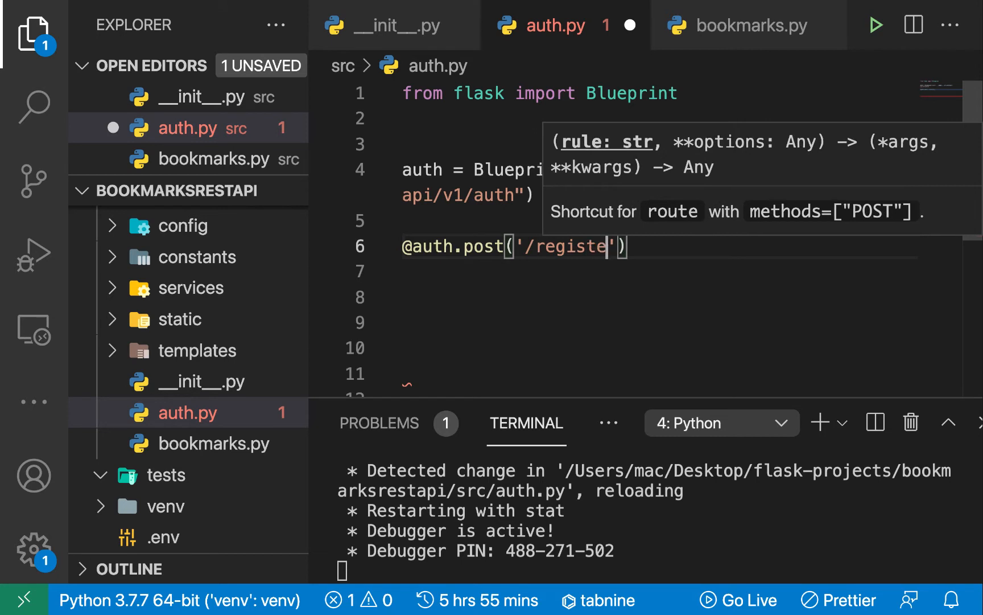
type("t):")
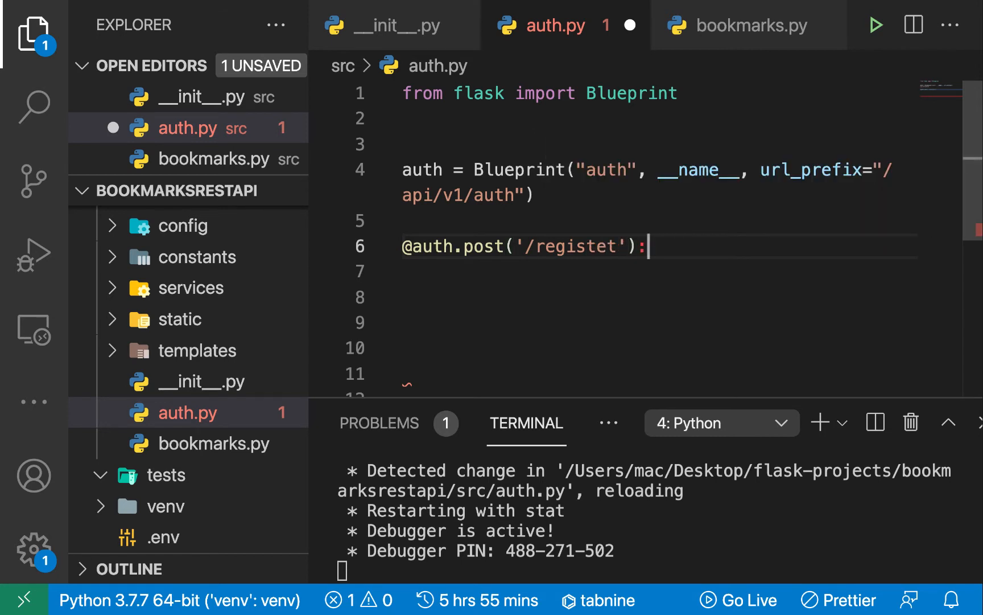
Step: Define the register view returning "User created" under that route
type("def register():")
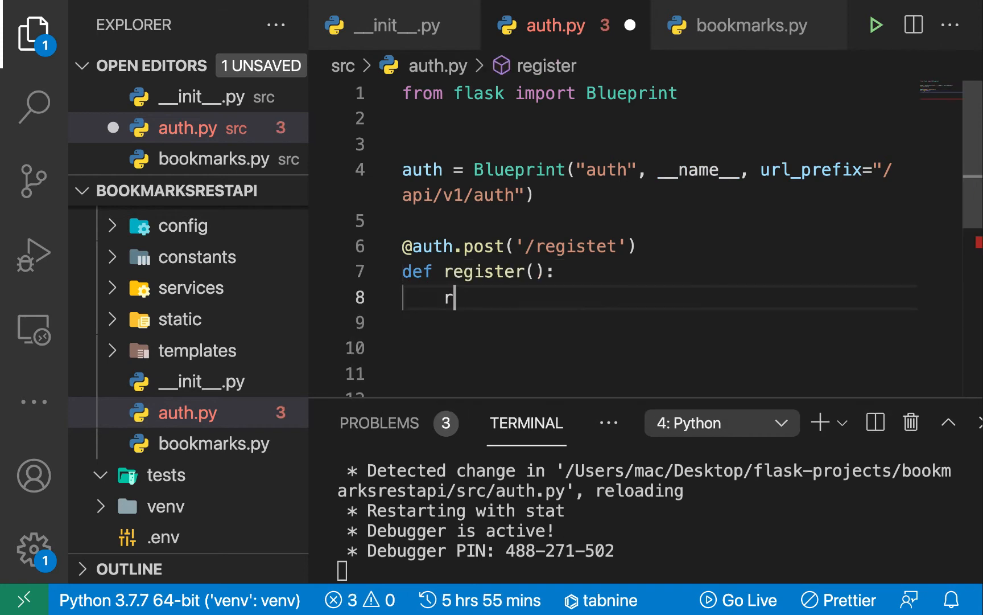
type("eturn")
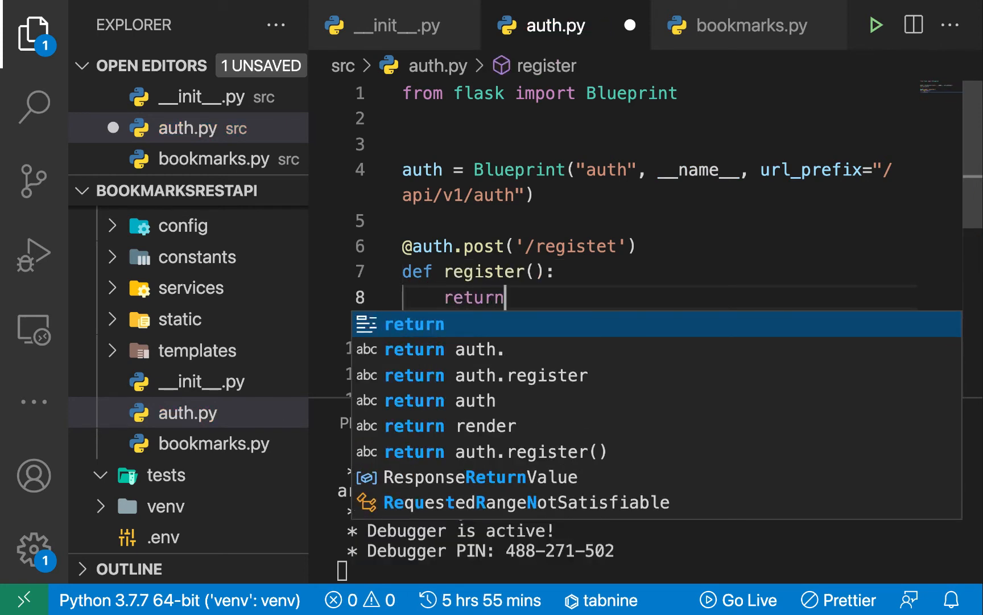
type("\"User")
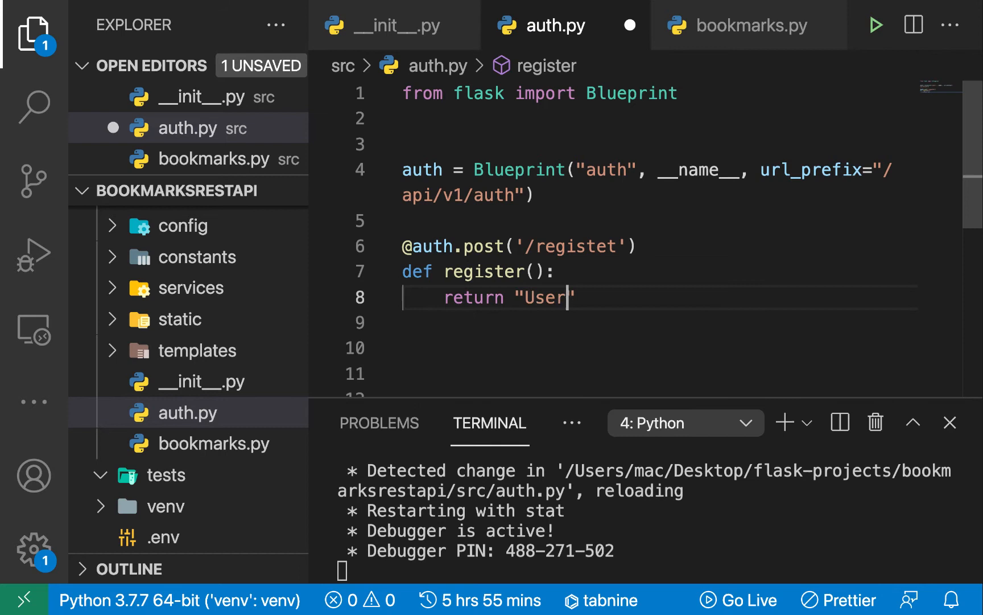
type("created")
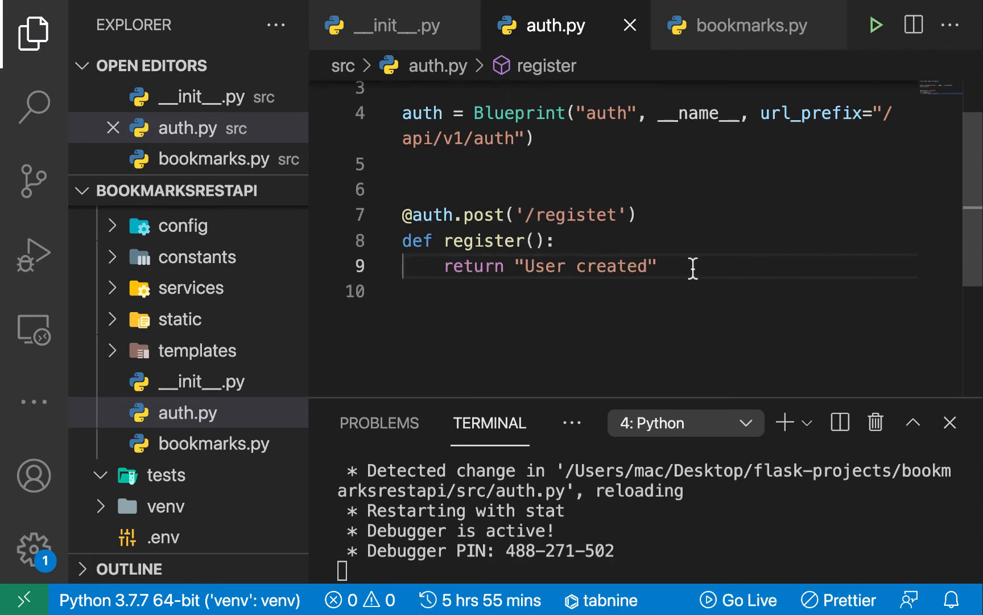
key("enter")
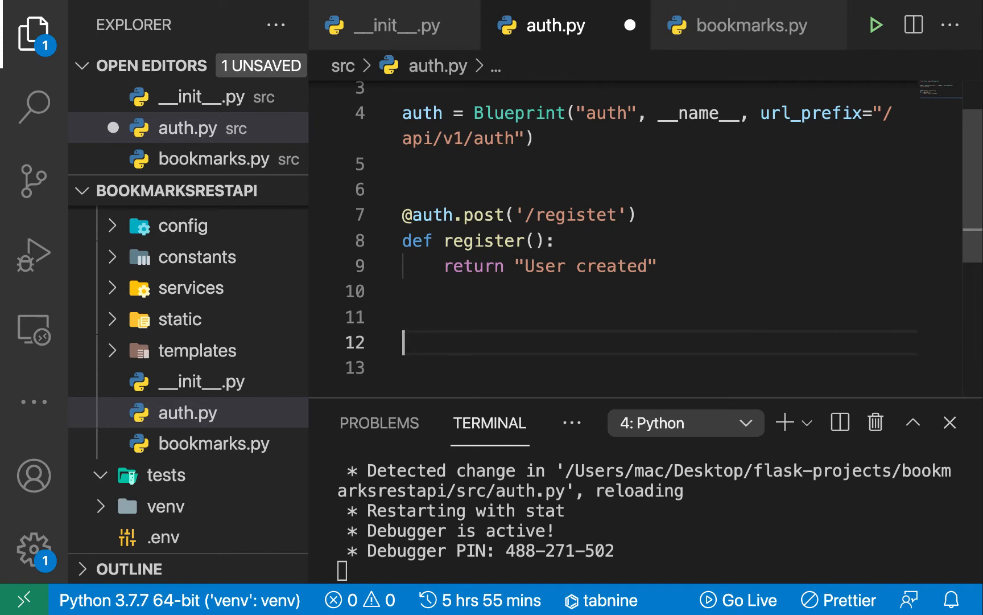
type("de")
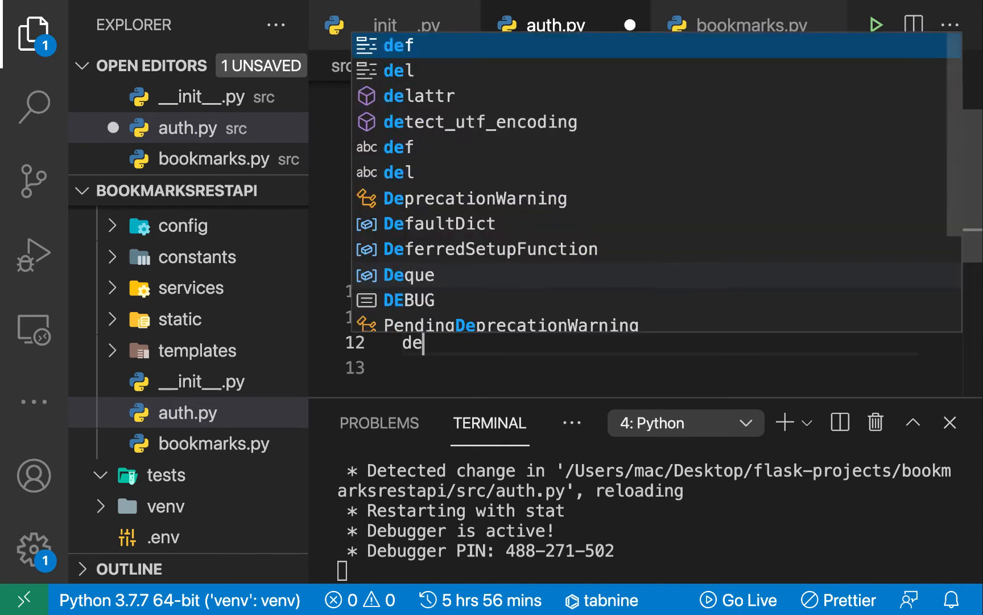
key("Escape")
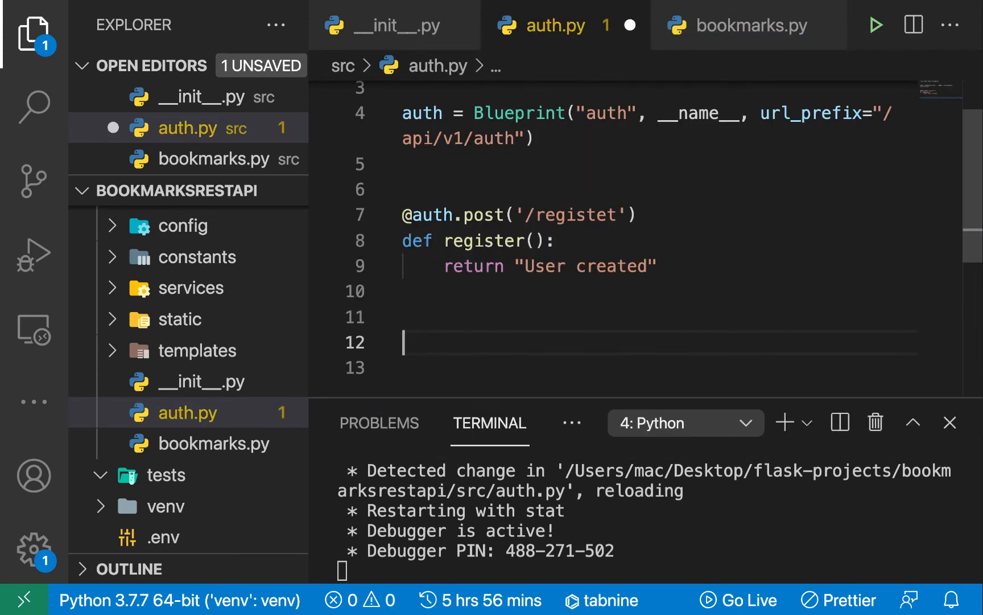
type("@")
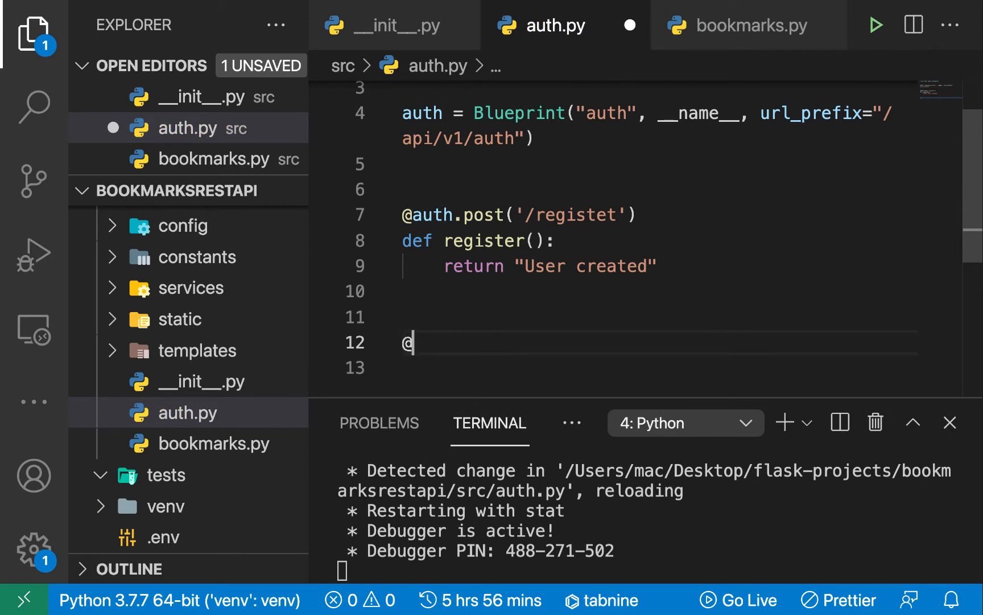
type("auth.get(\"")
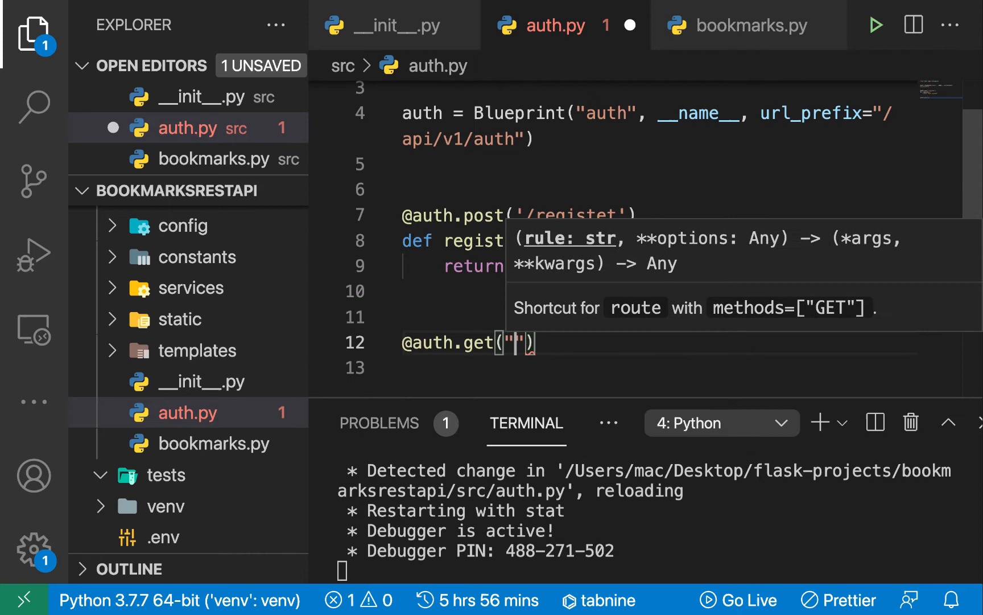
type("/me")
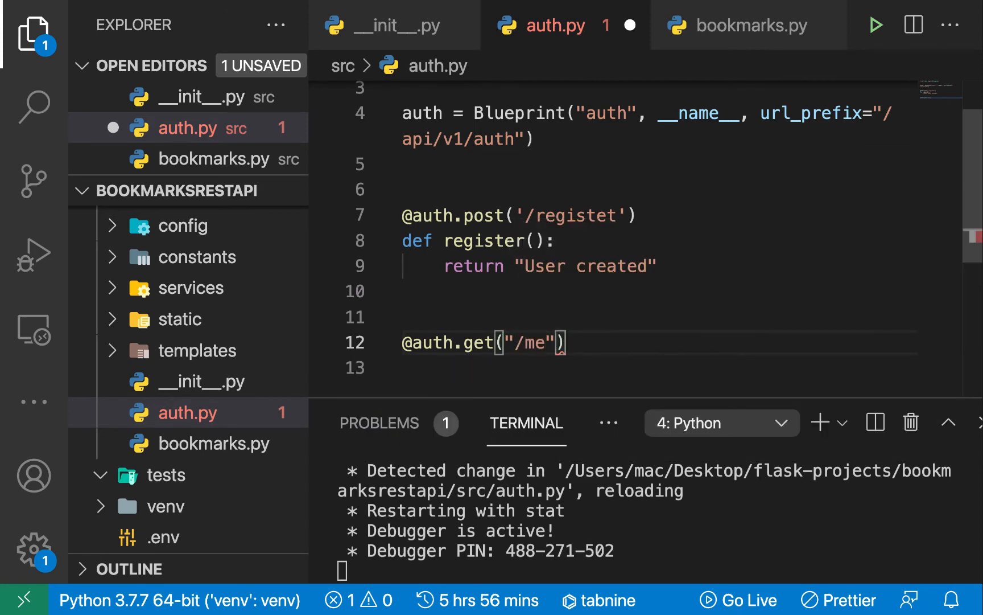
type("def me():")
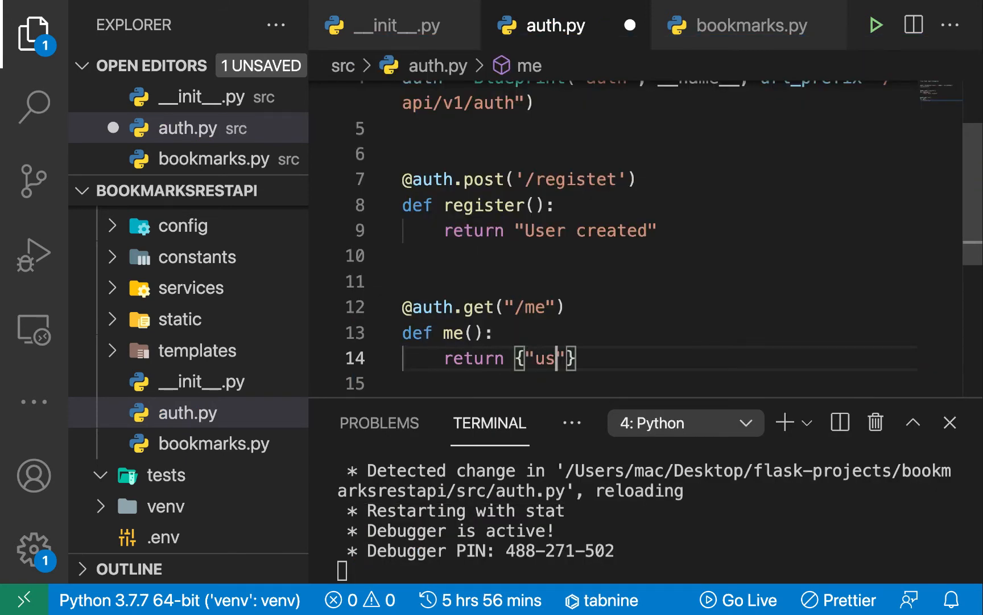
type("er\":\"")
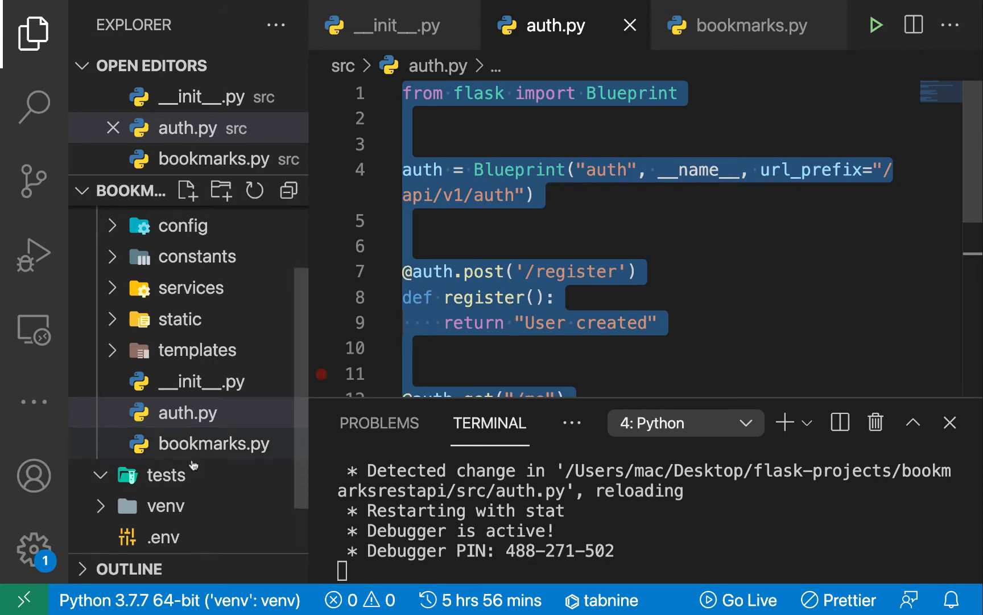
Step: In bookmarks.py rename the blueprint to bookmarks with url prefix /api/v1/bookmarks
left_click(748, 25)
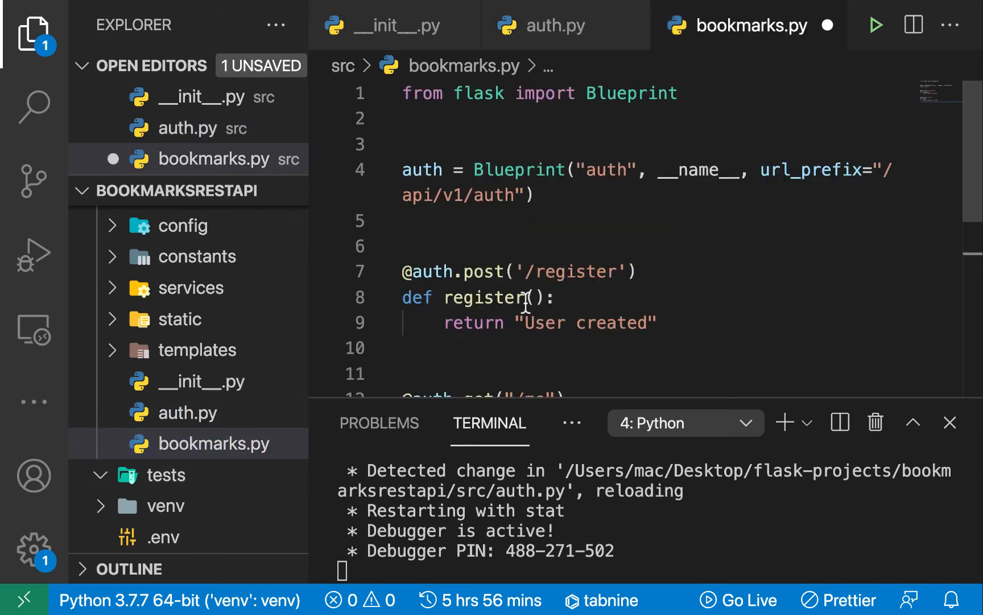
double_click(606, 169)
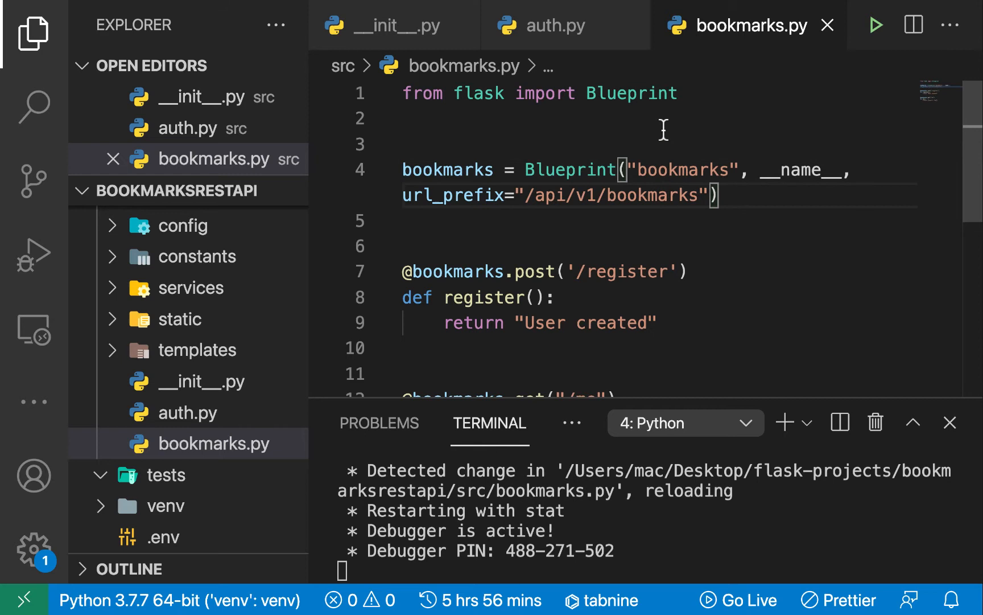
double_click(623, 94)
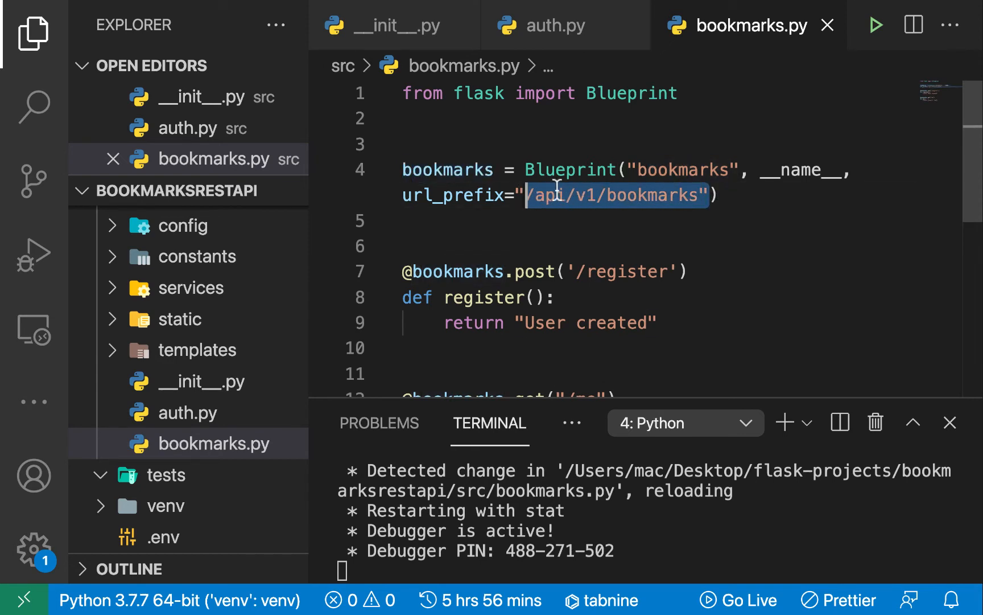
mouse_move(657, 195)
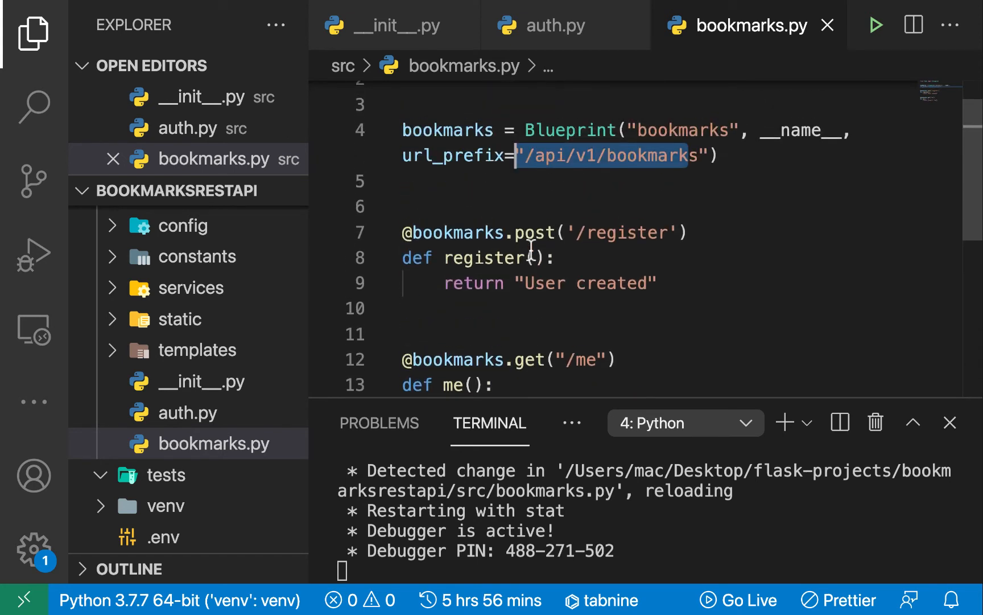
Step: Turn the first route into a GET '/' get_all view returning an empty list
double_click(624, 232)
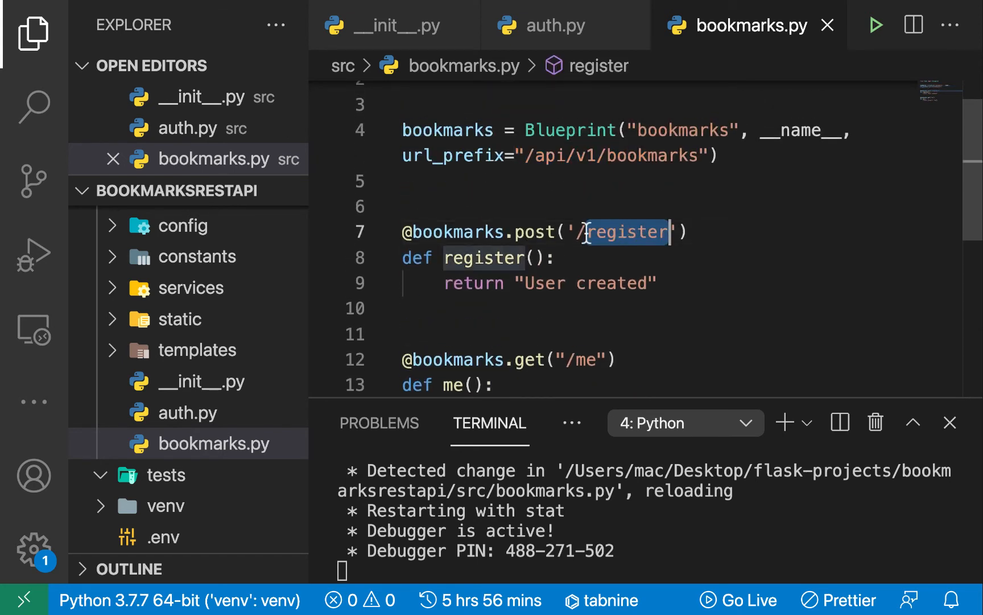
type("get")
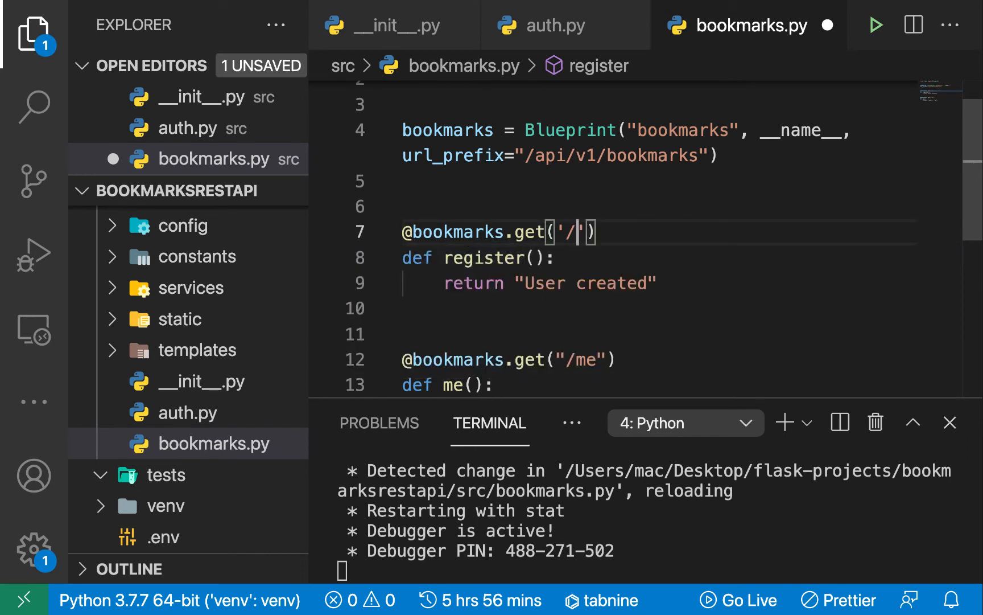
mouse_move(604, 257)
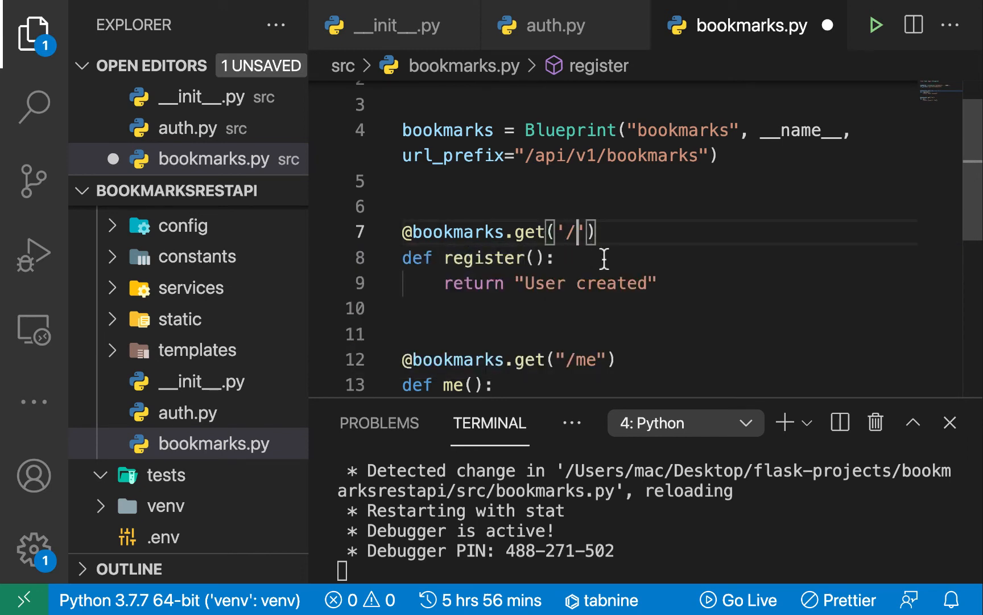
double_click(483, 257)
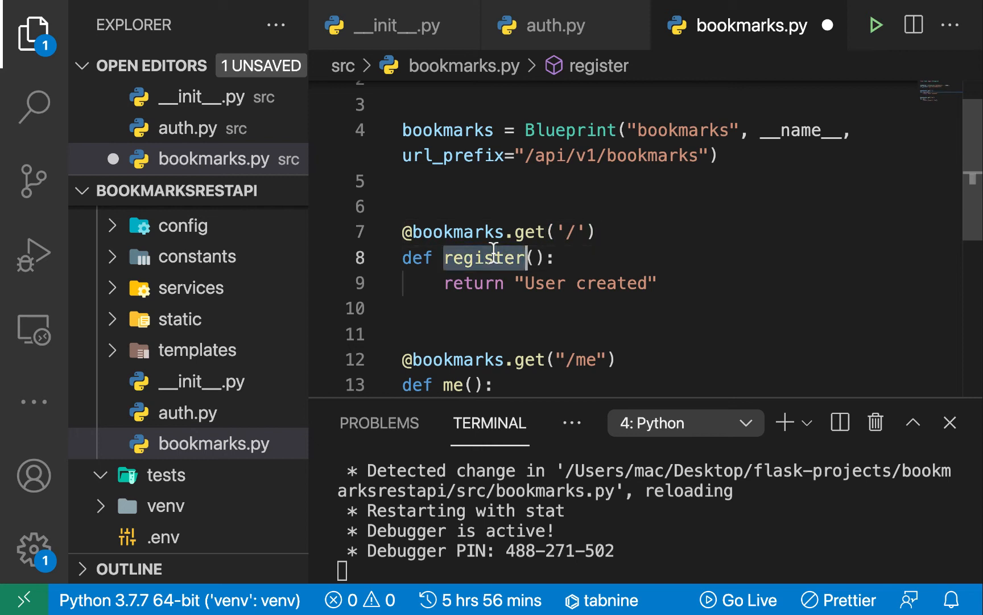
type("in")
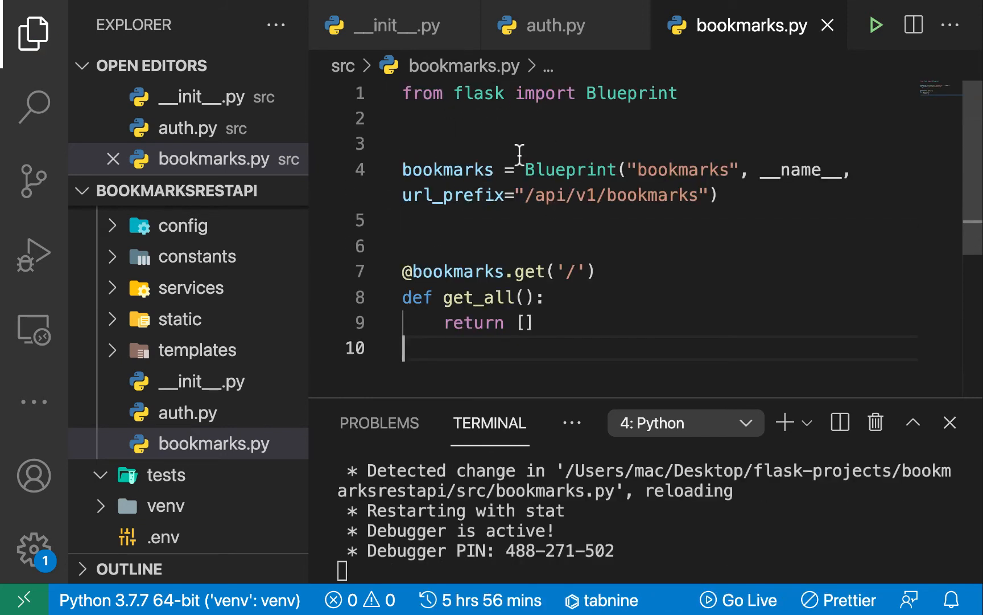
Step: In __init__.py add 'from src.auth import auth' below import os
left_click(218, 443)
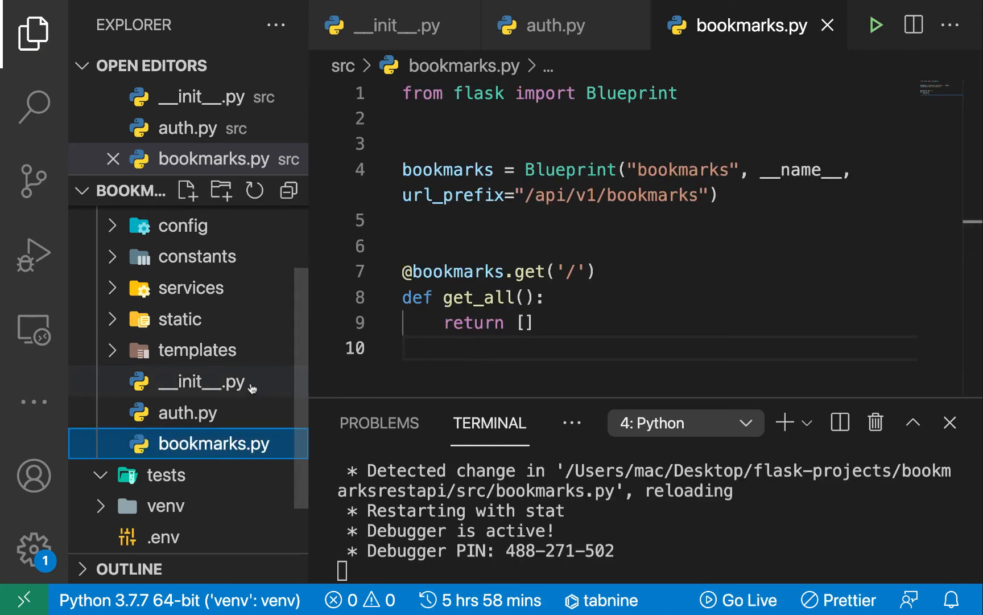
left_click(198, 380)
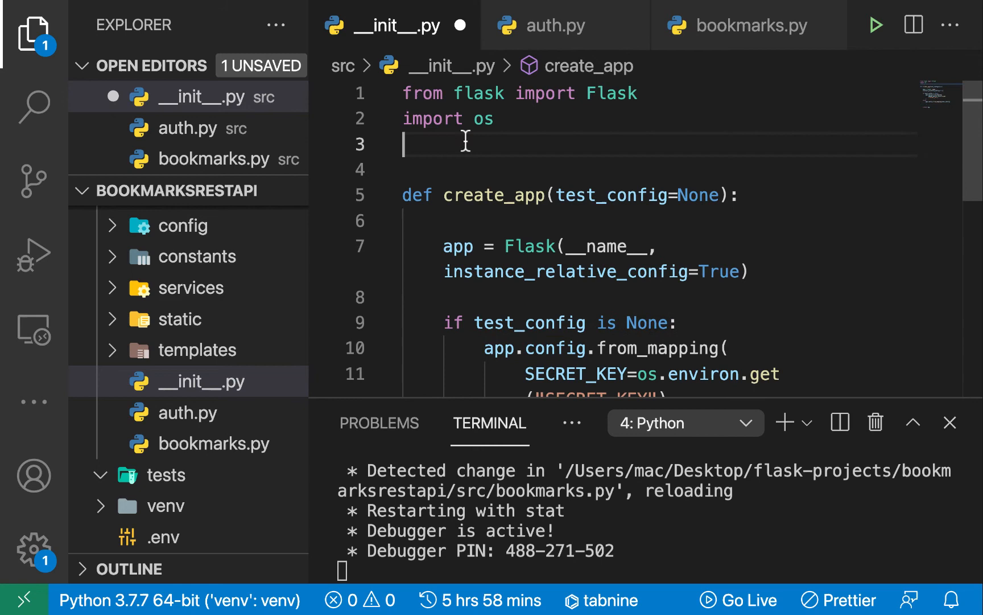
type("from")
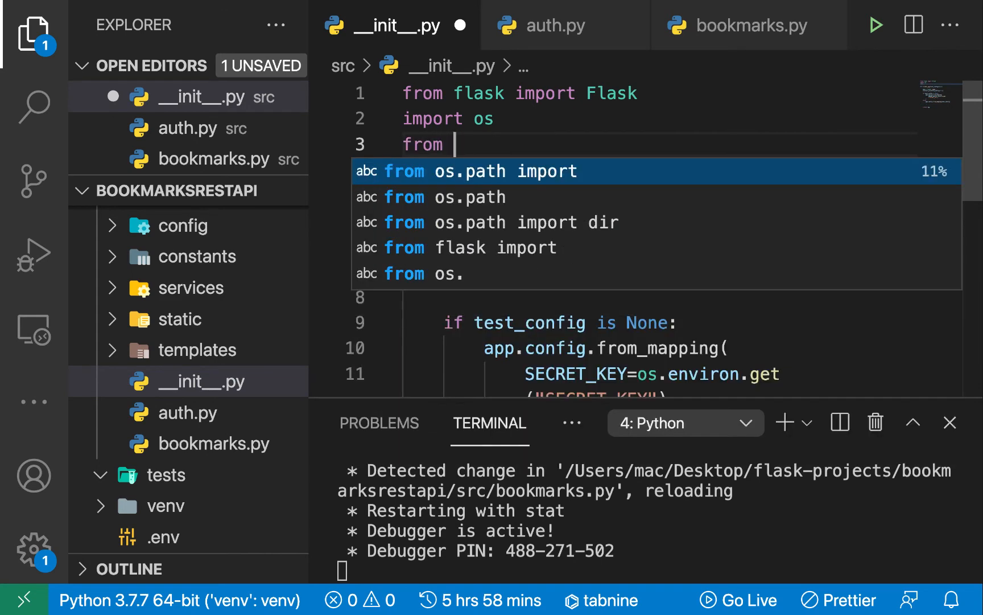
type(".")
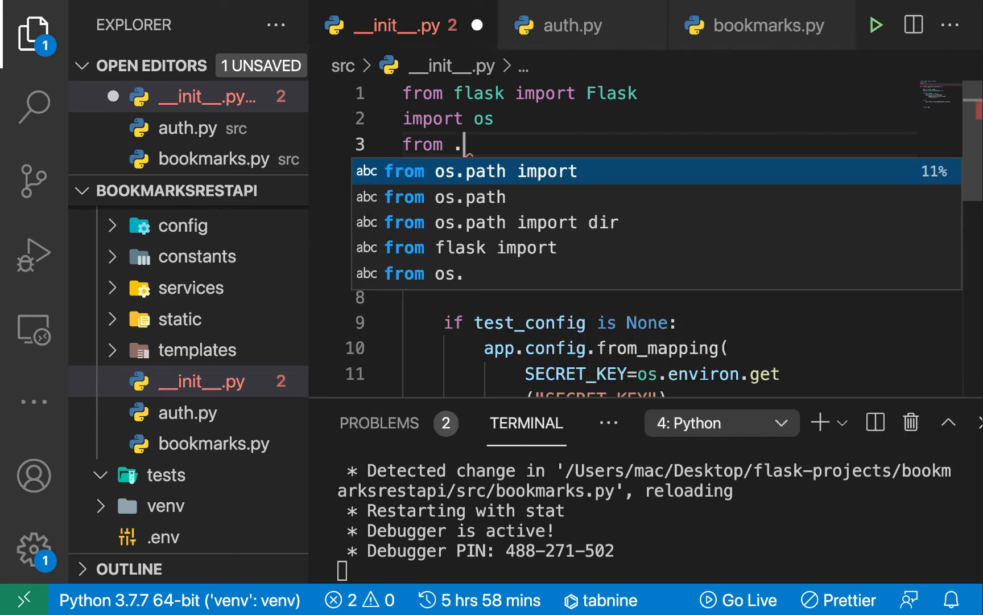
type("src")
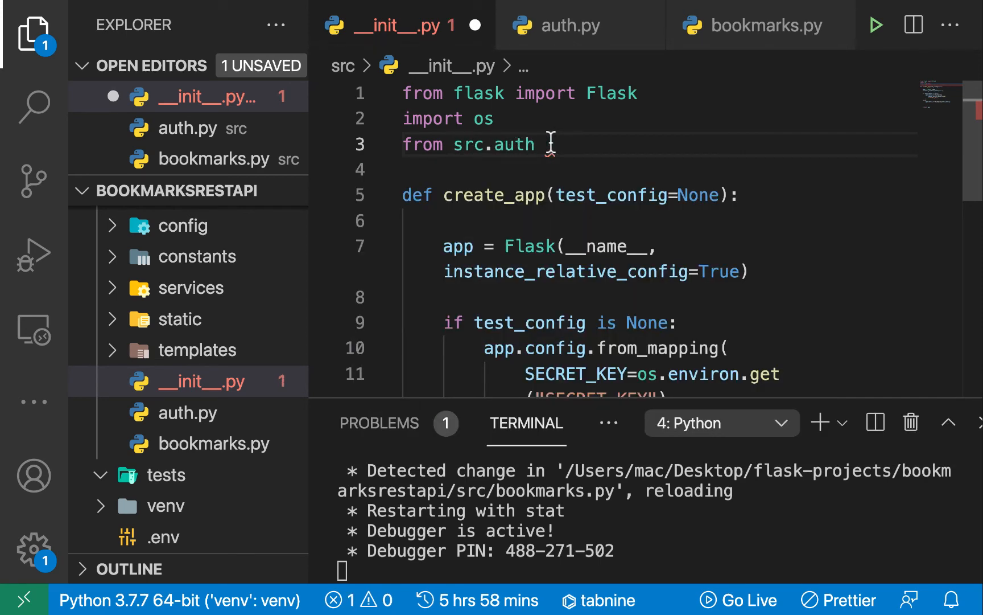
type("import")
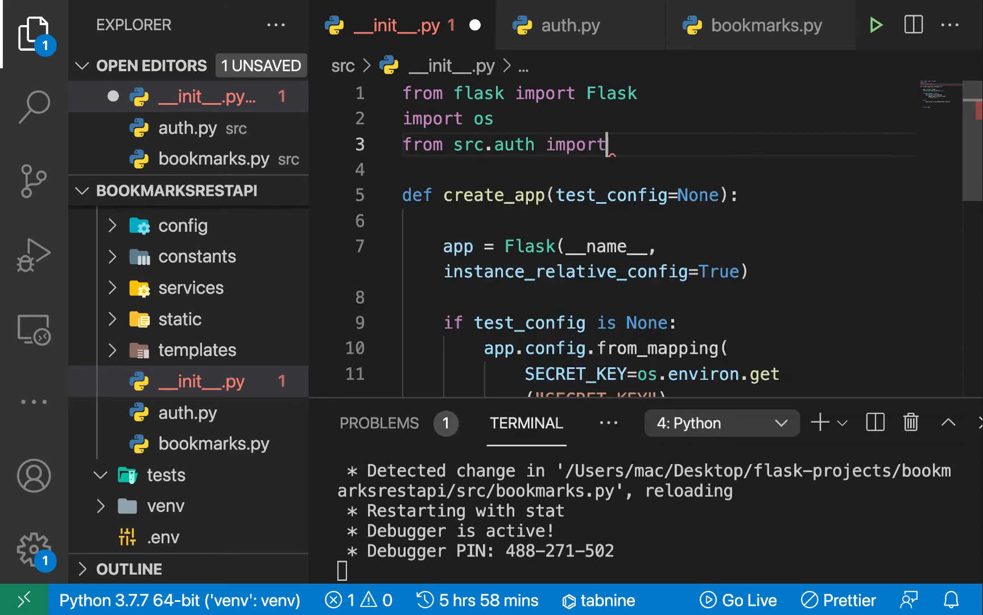
type("auth")
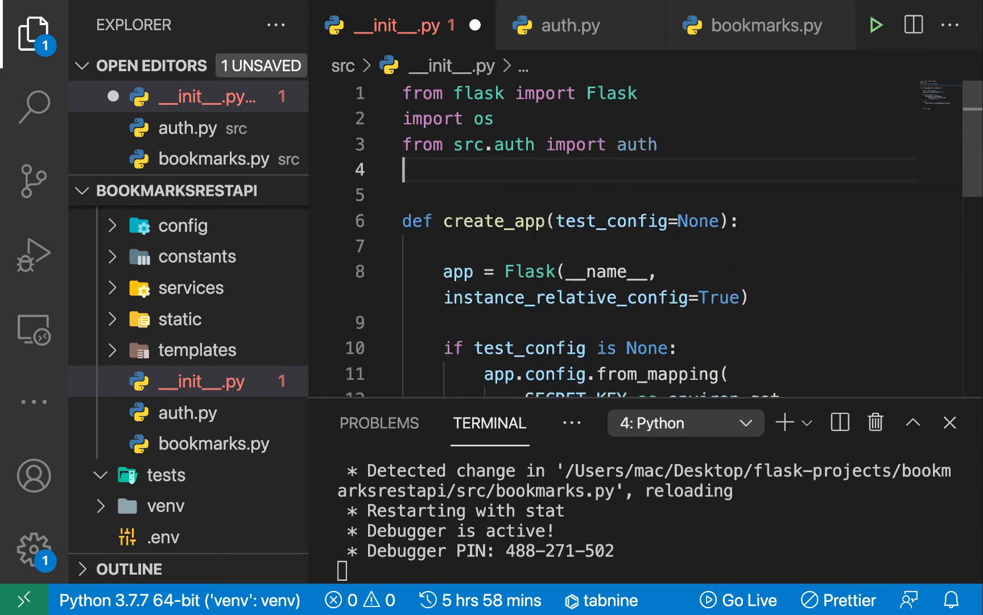
Step: Begin the 'from src.bookmarks import bookmarks' import line
type("from src.")
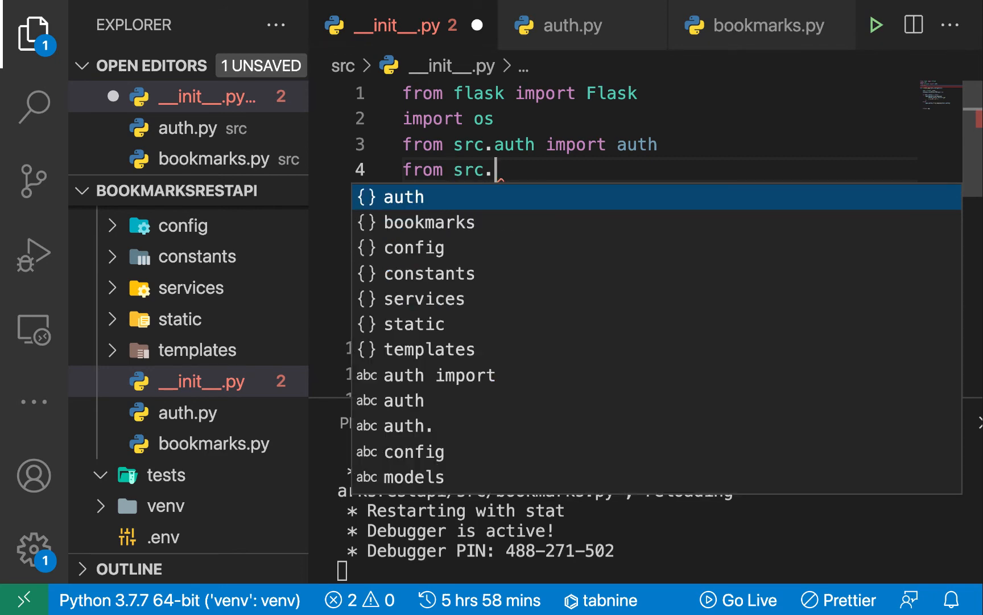
type("bookmarks im")
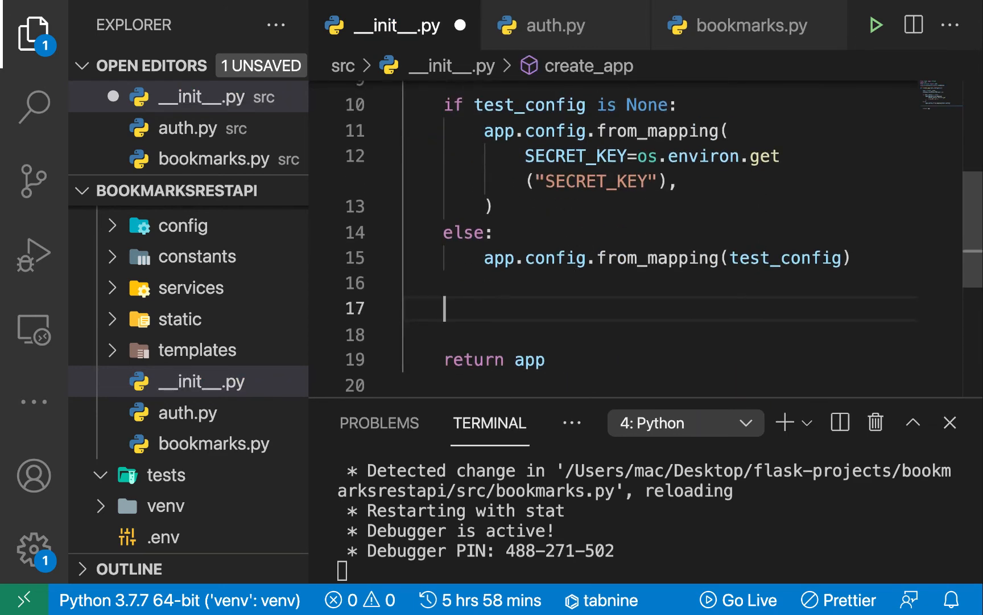
Step: Add app.register_blueprint(auth) lines inside create_app above return app
type("app.register_blueprint(auth")
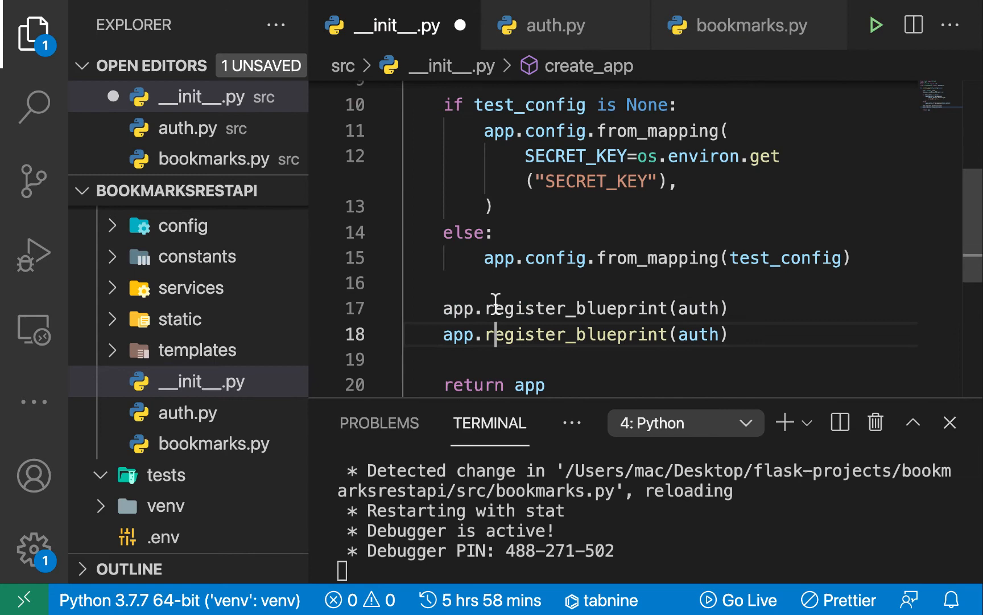
type("b")
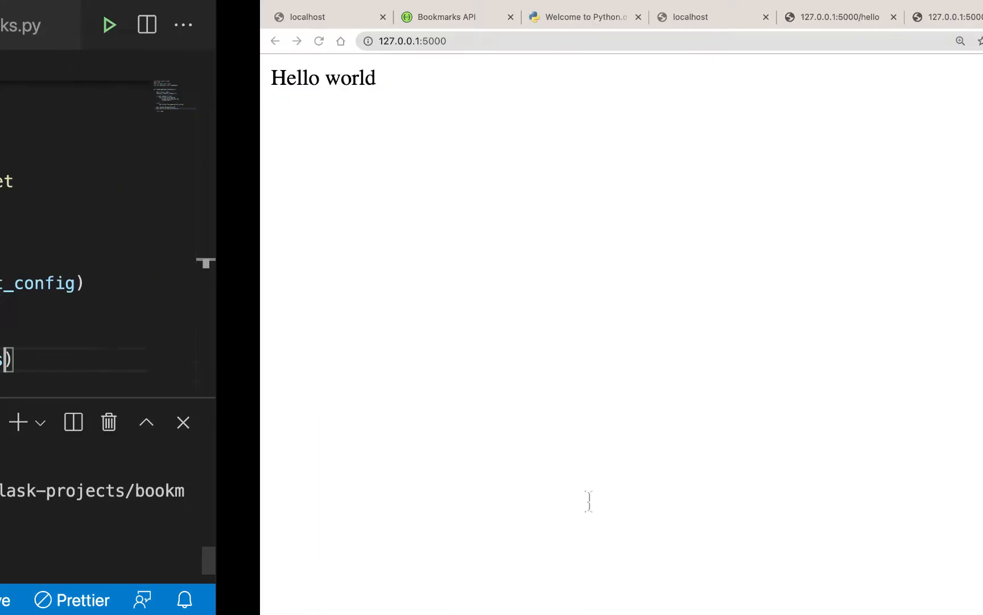
Step: Navigate the browser to 127.0.0.1:5000/api/v1/auth/me to test the auth route
left_click(411, 41)
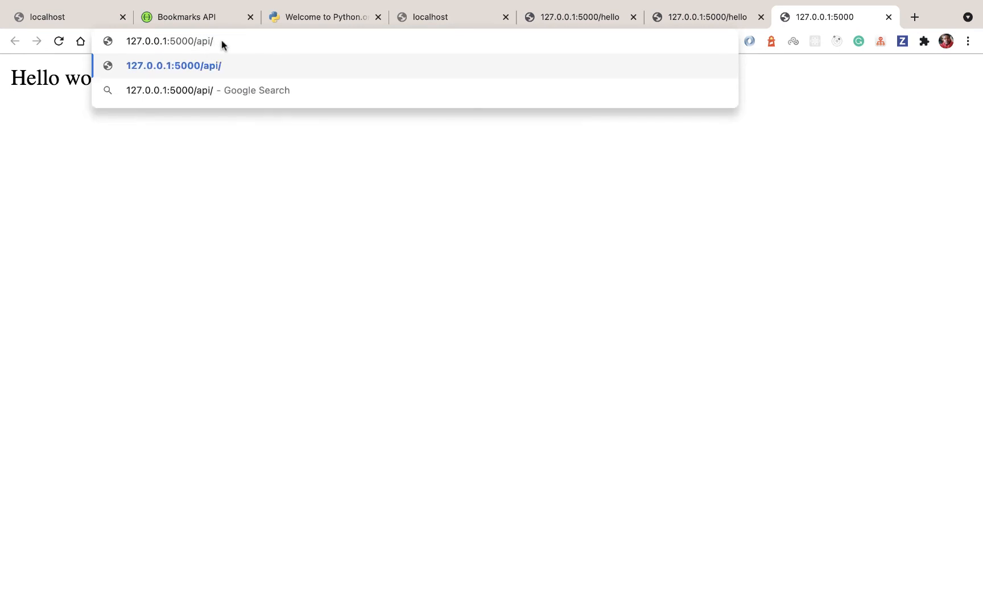
type("v1/me")
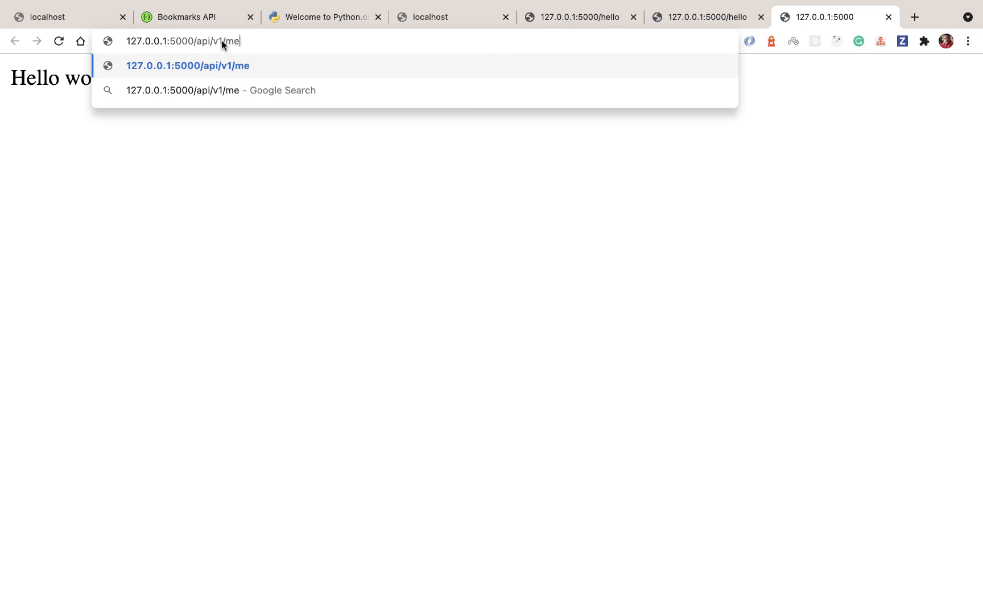
key("Backspace")
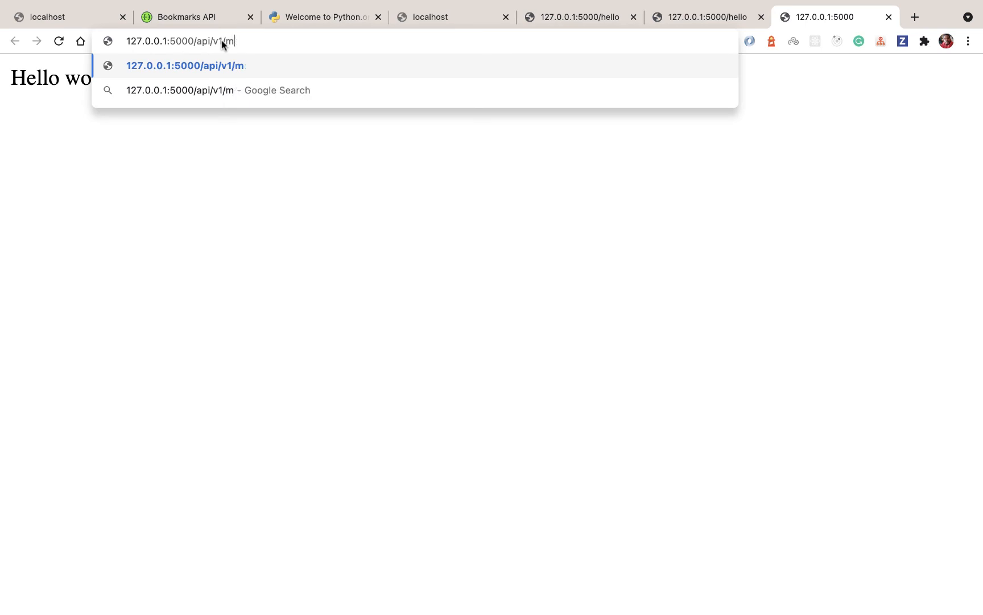
type("auth/")
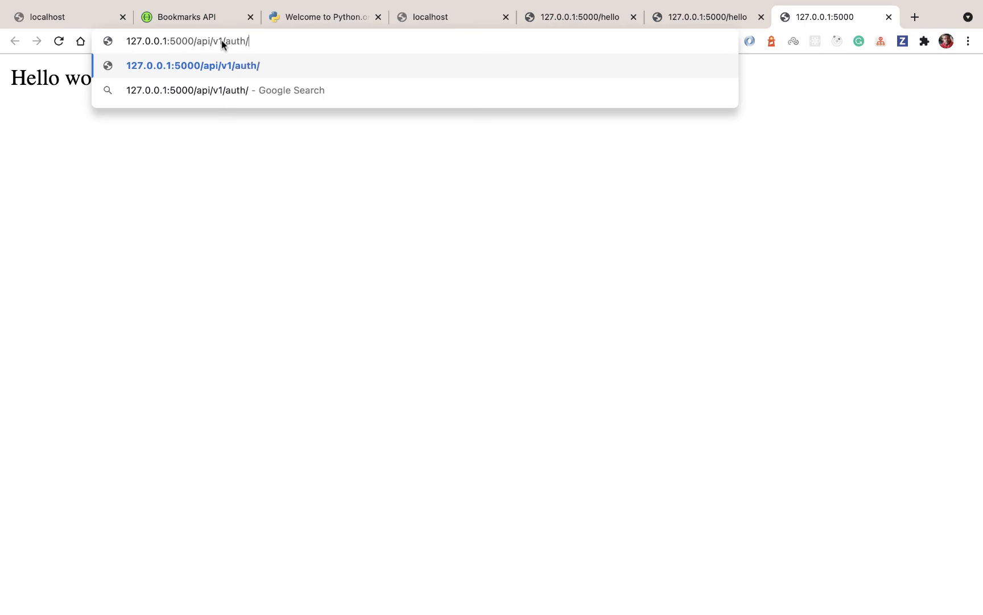
type("me")
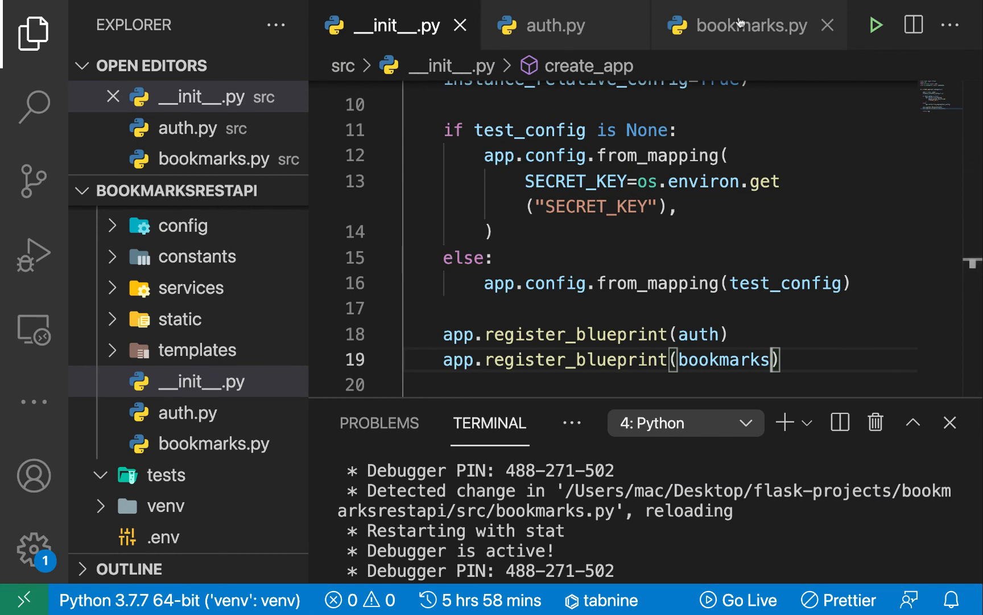
Step: Change get_all in bookmarks.py to return {"bookmarks": []} instead of []
left_click(751, 25)
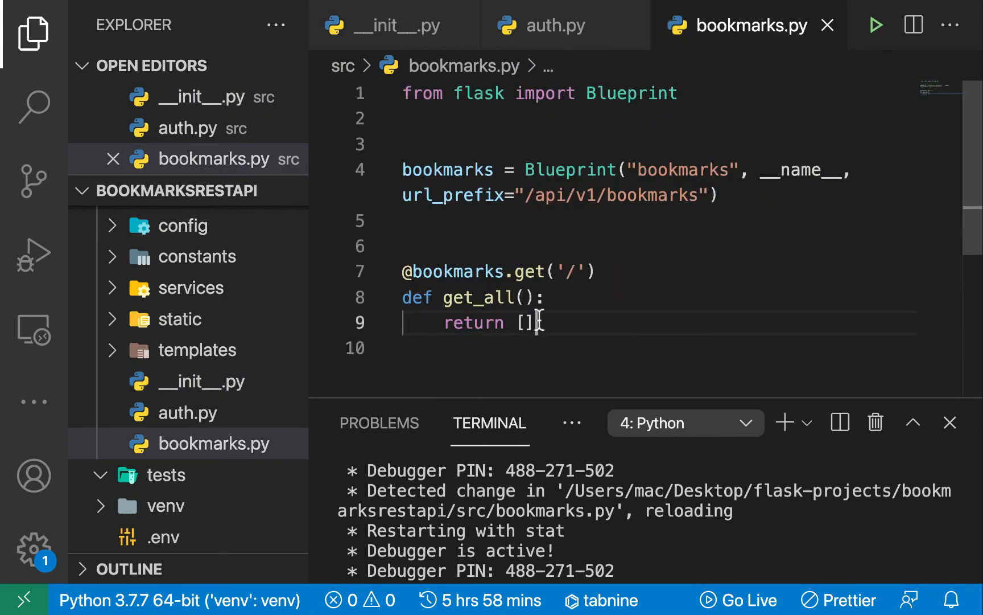
double_click(524, 322)
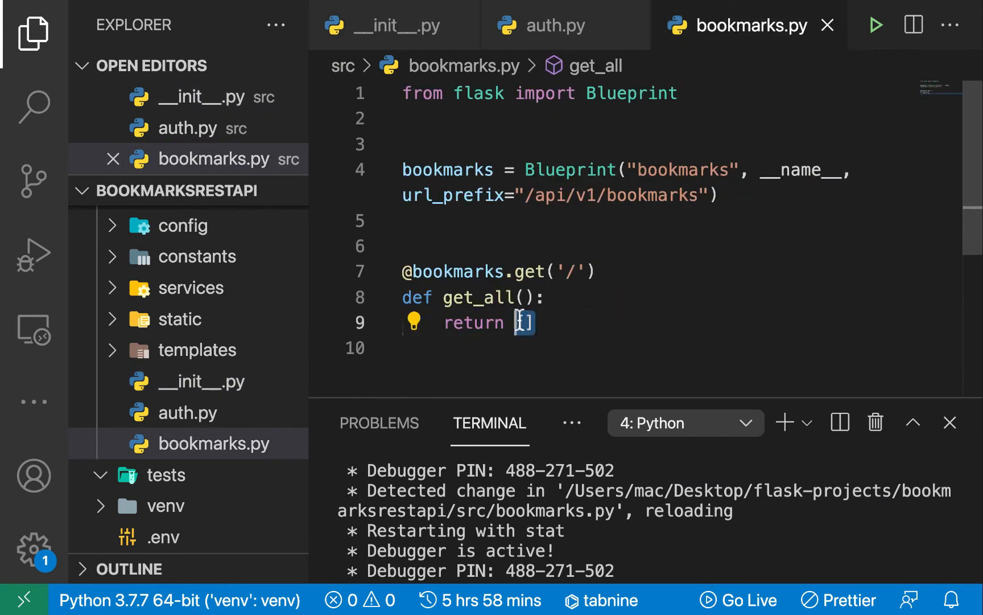
type("{")
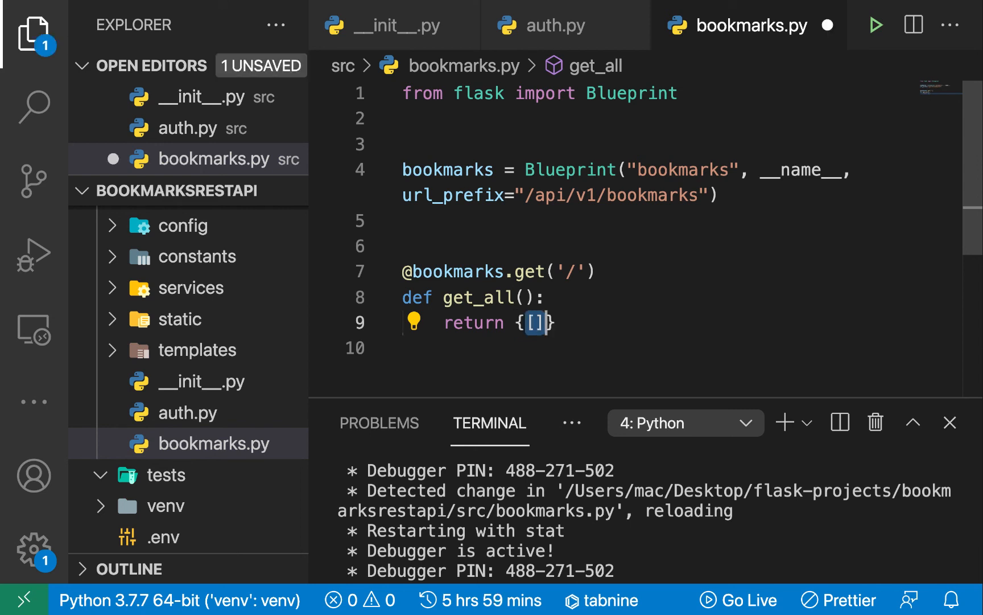
type("\"\"")
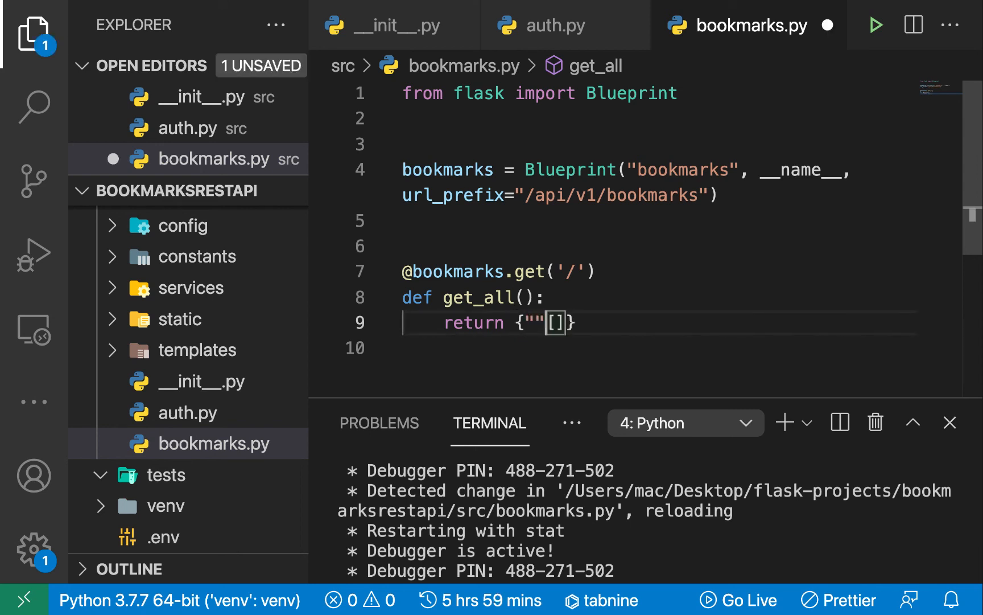
type("b")
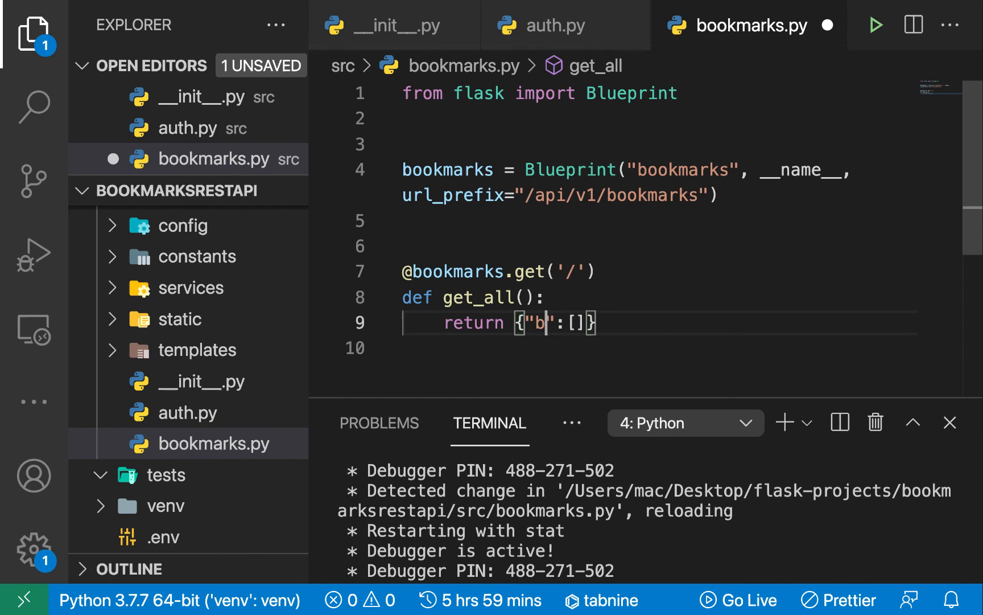
type("ookmarks")
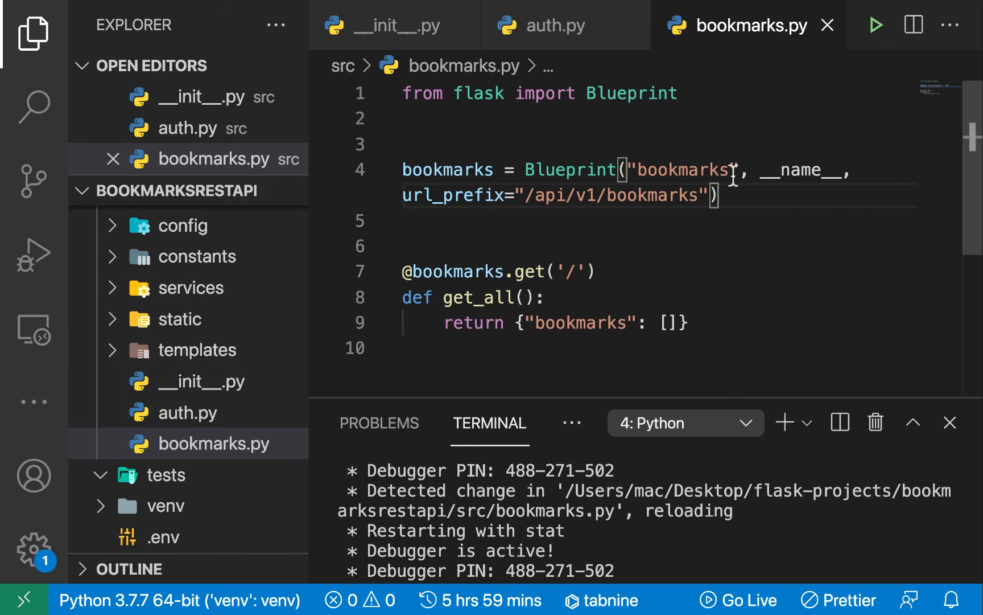
mouse_move(709, 194)
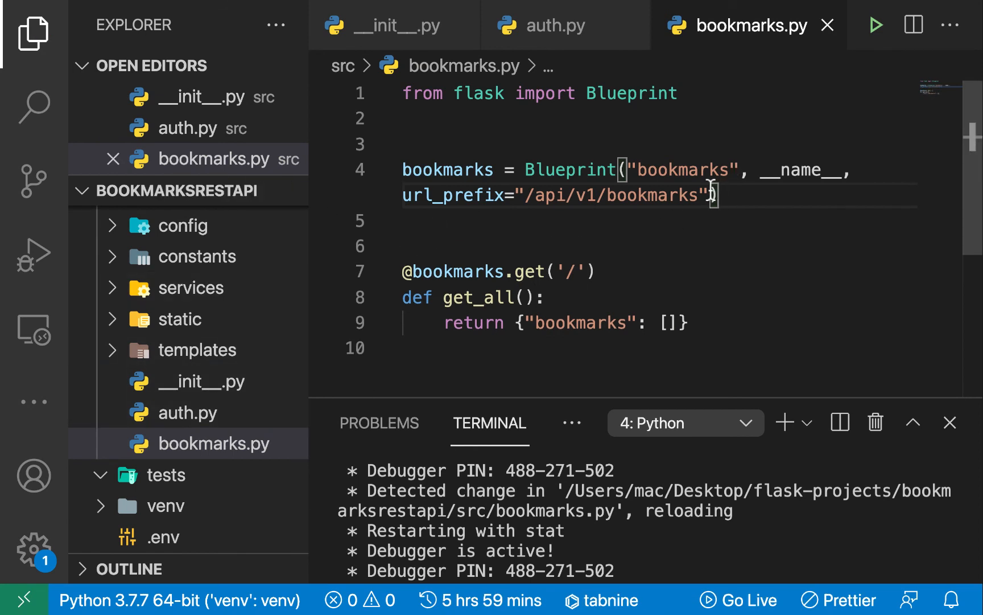